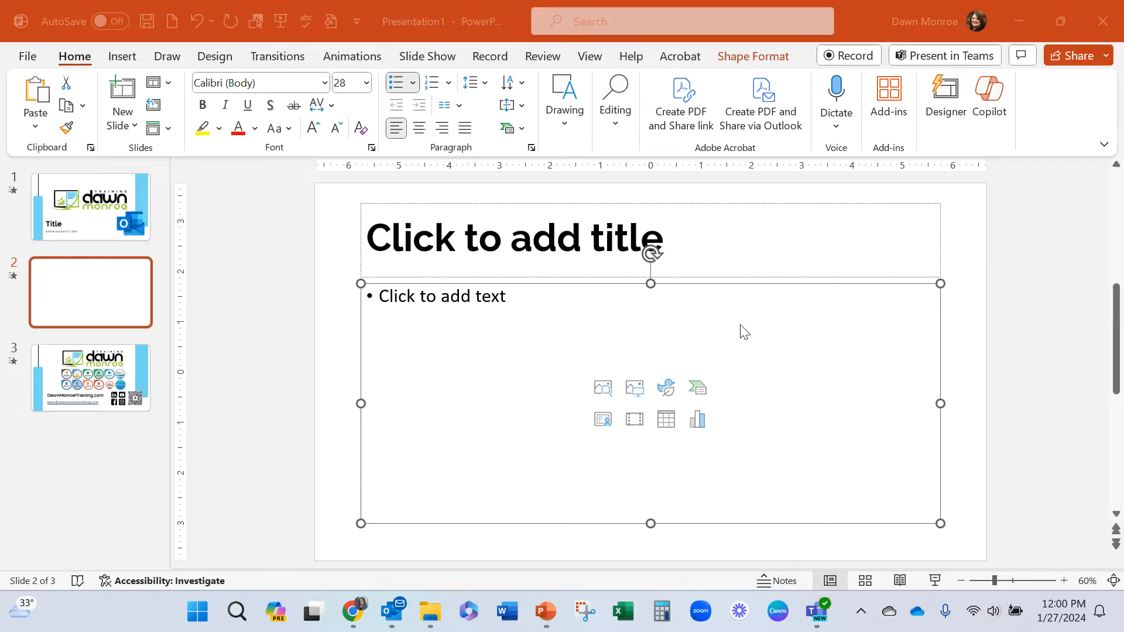
mouse_move(428, 356)
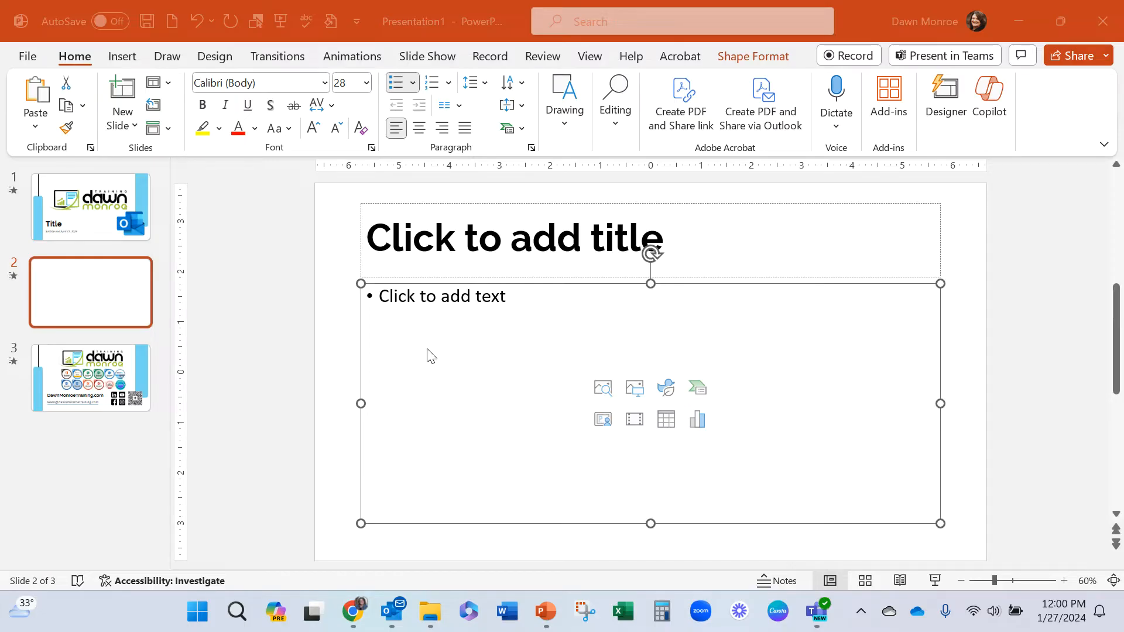
mouse_move(362, 332)
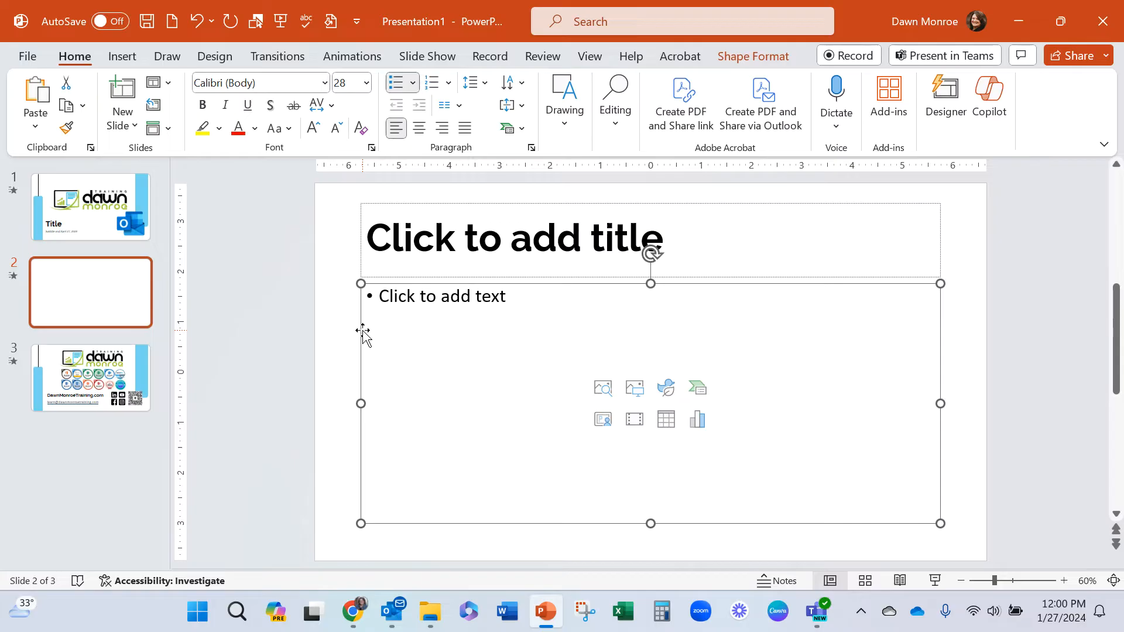
mouse_move(210, 245)
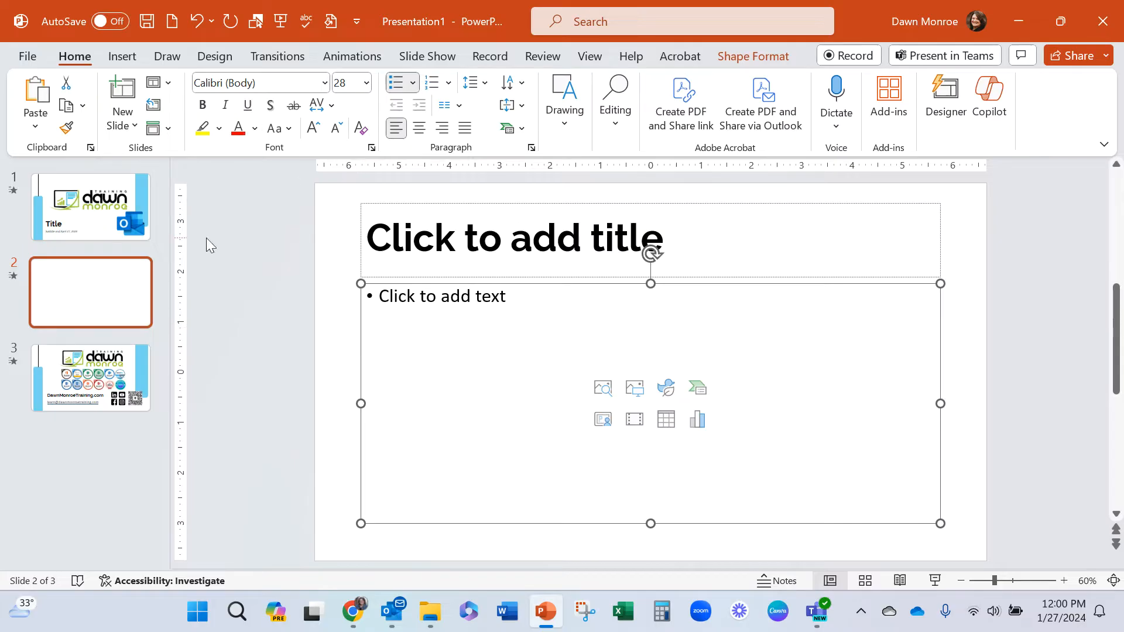
Open the Online Videos address box and copy the YouTube video's share link in the browser
click(122, 56)
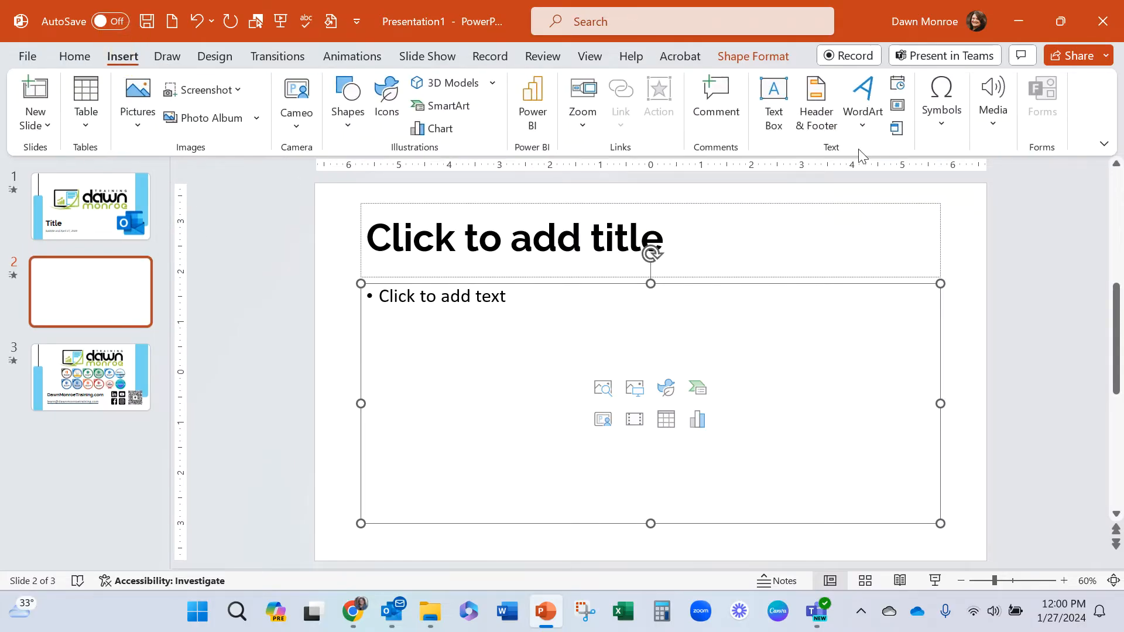
click(992, 103)
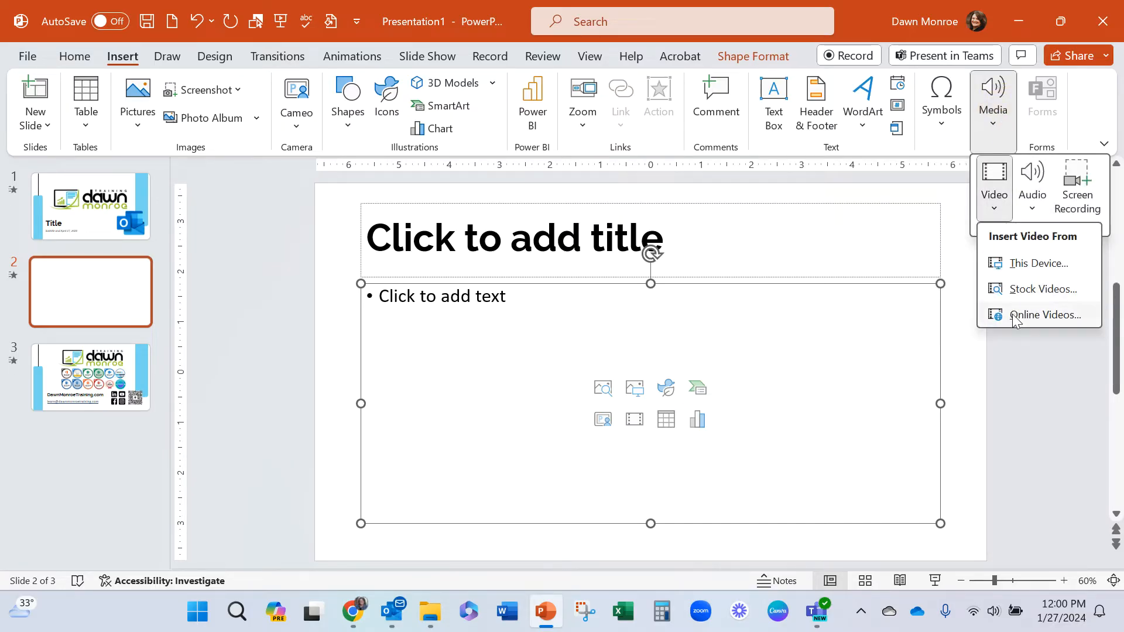
mouse_move(1047, 315)
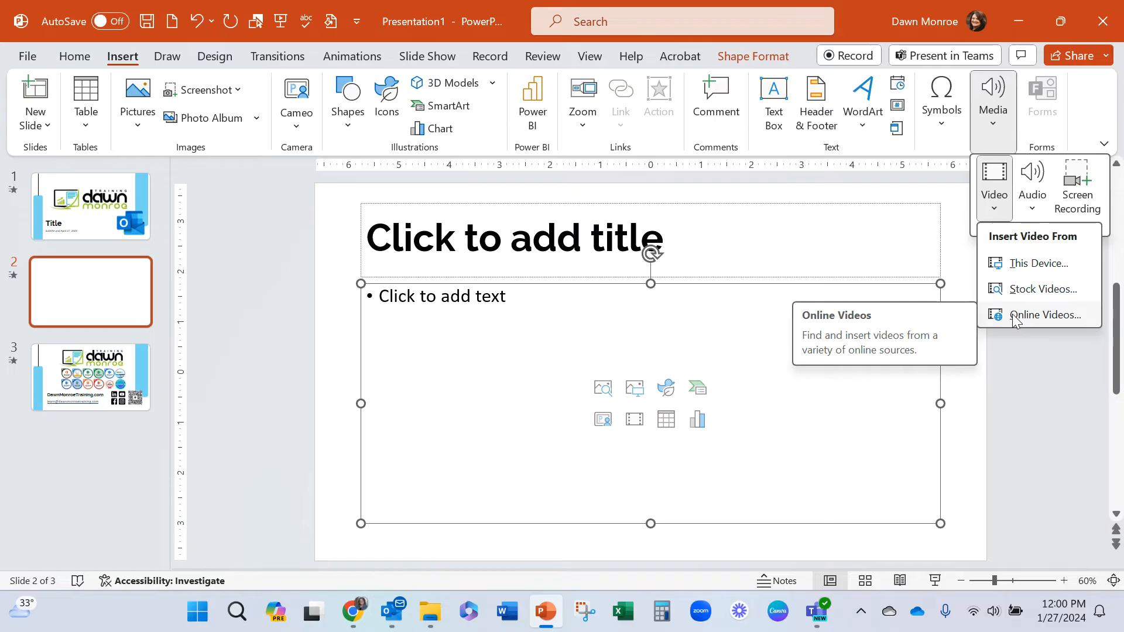
click(1048, 315)
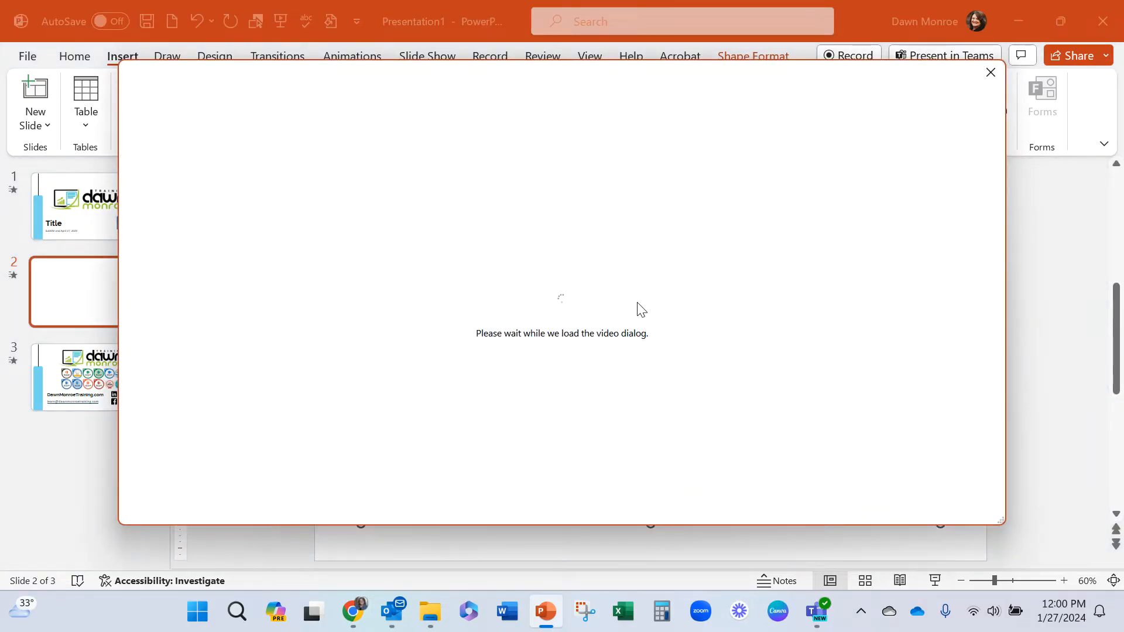
mouse_move(393, 611)
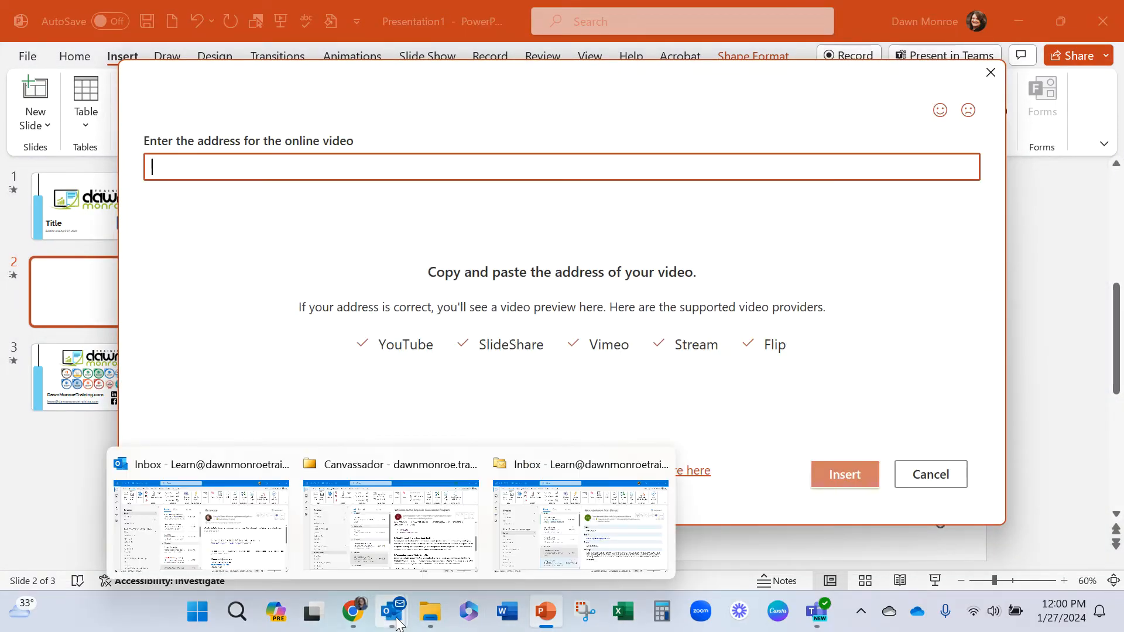
click(352, 613)
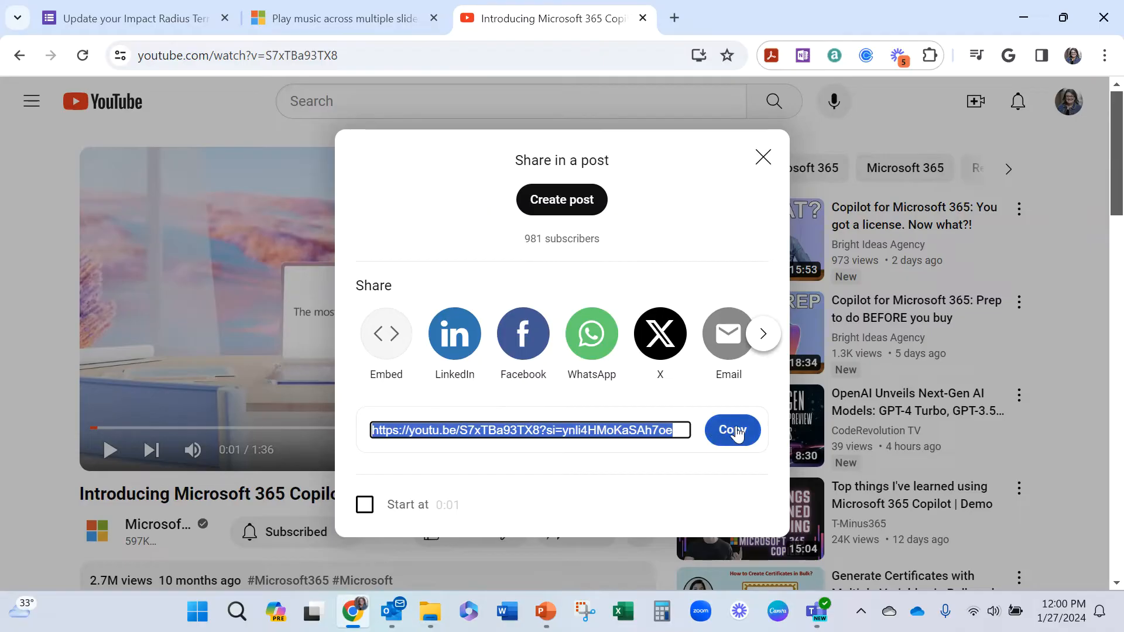
click(732, 430)
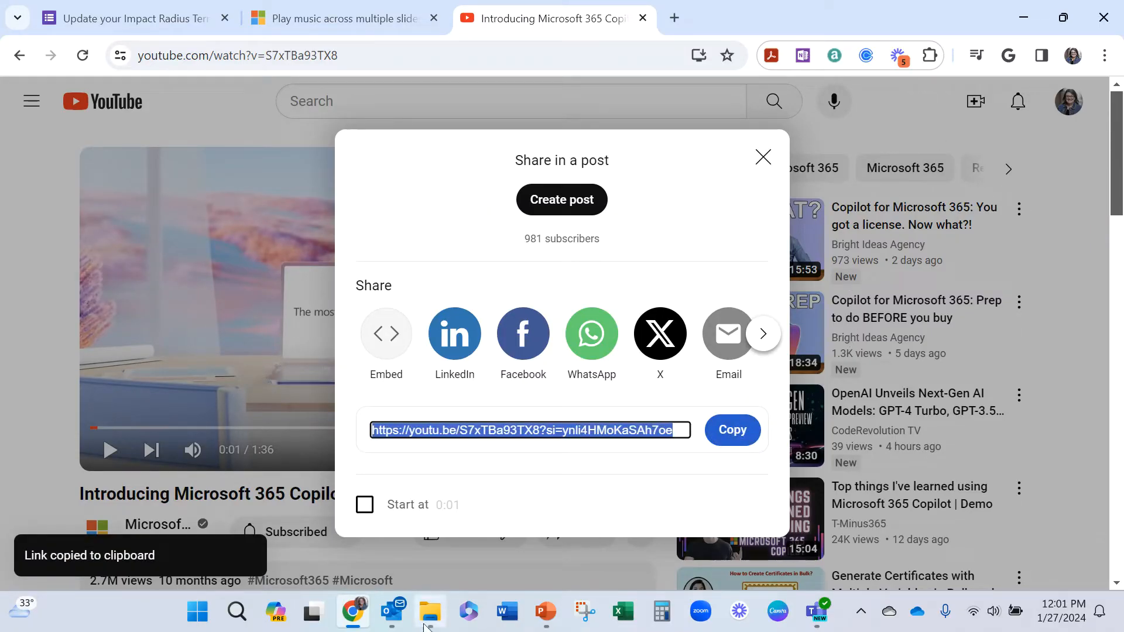
click(545, 613)
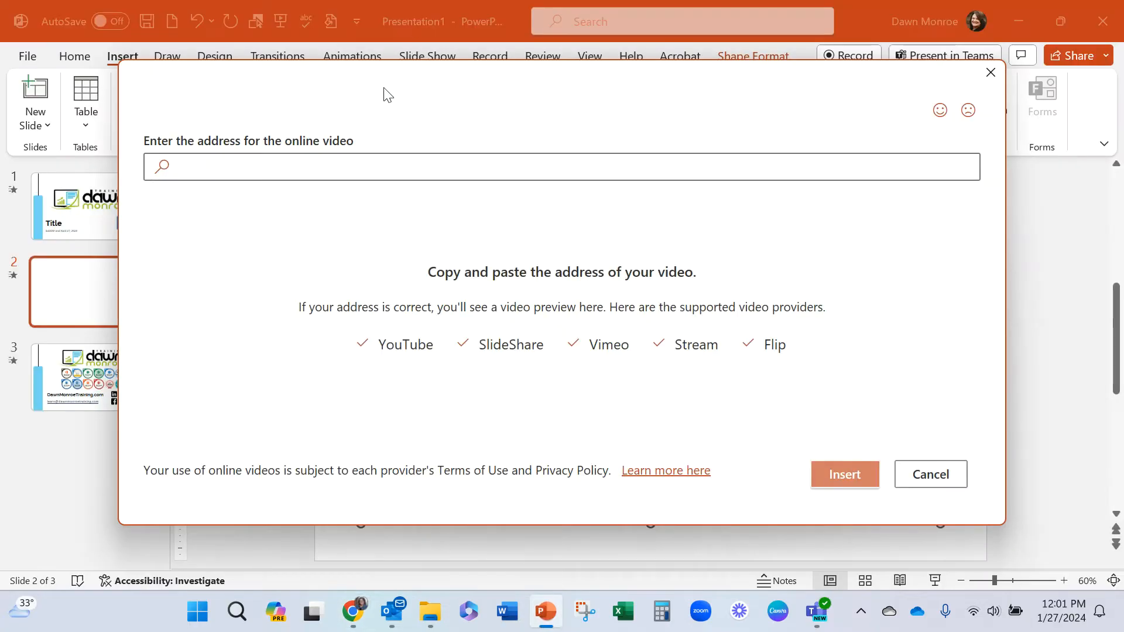
text(https://youtu.be/S7xTBa93TX8?si=Jnli4HMoKaSAh7oe)
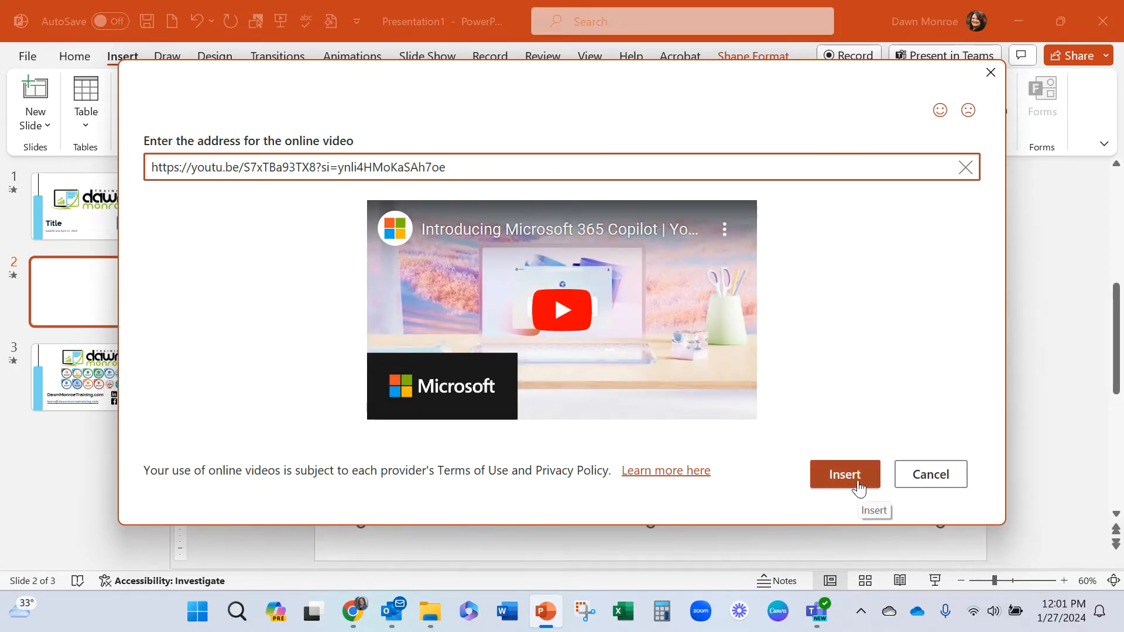
click(844, 473)
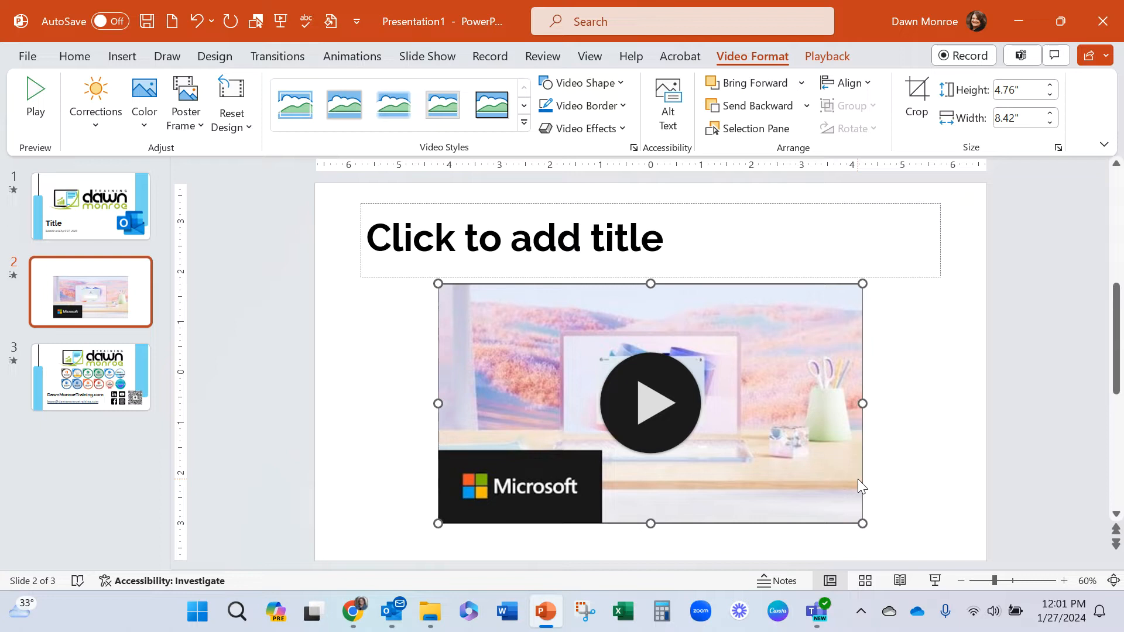
mouse_move(552, 418)
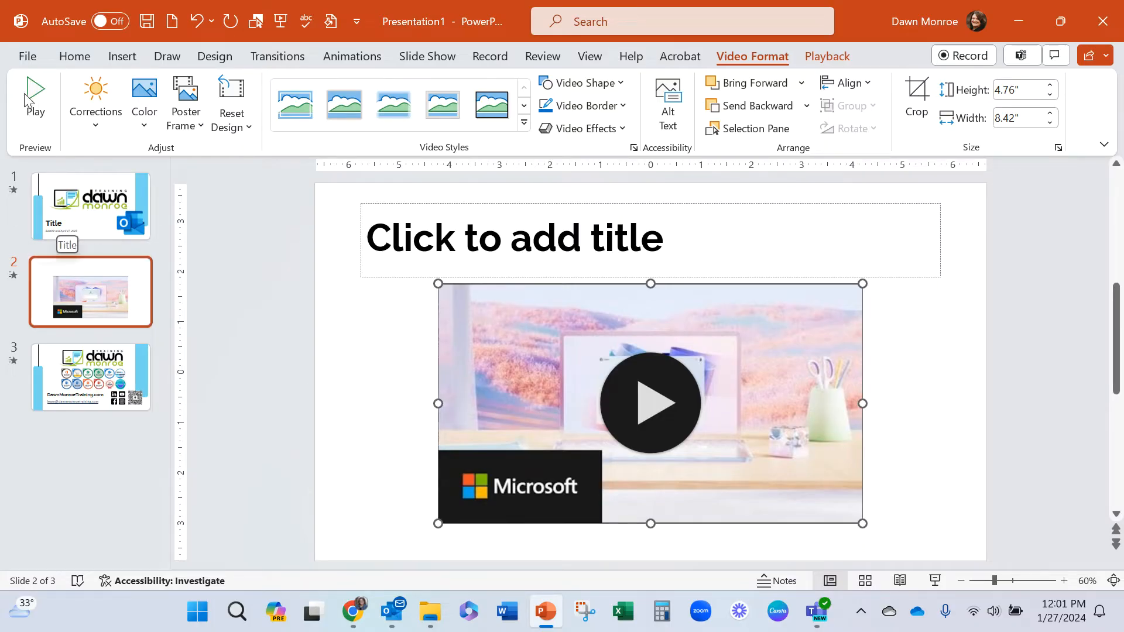
Save the presentation to the Desktop under the name 'sample'
click(26, 56)
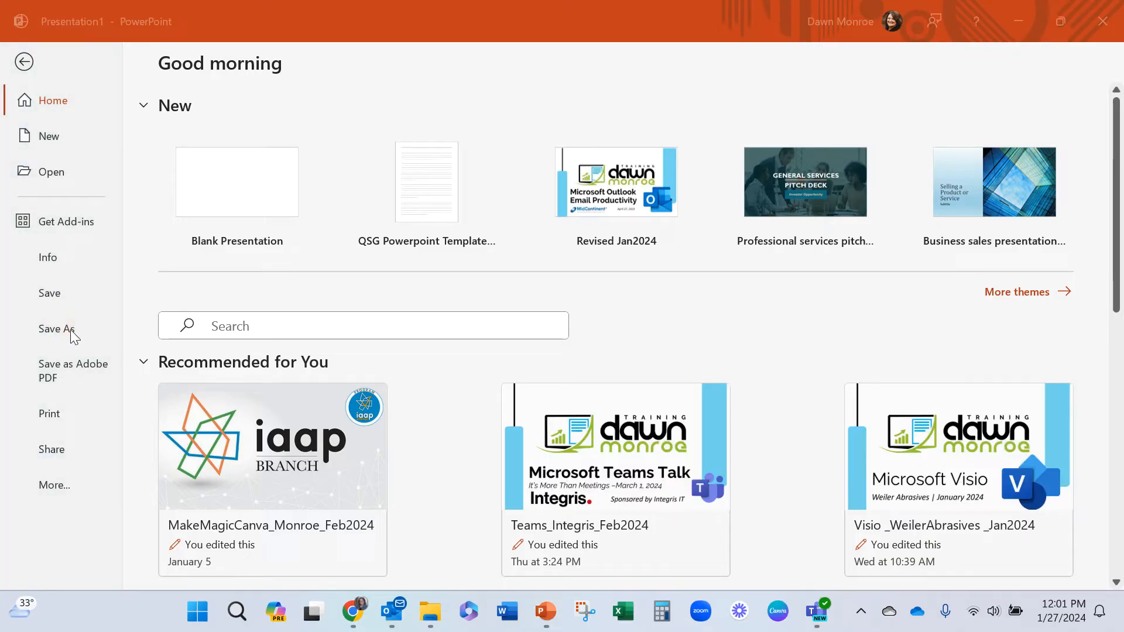
mouse_move(86, 349)
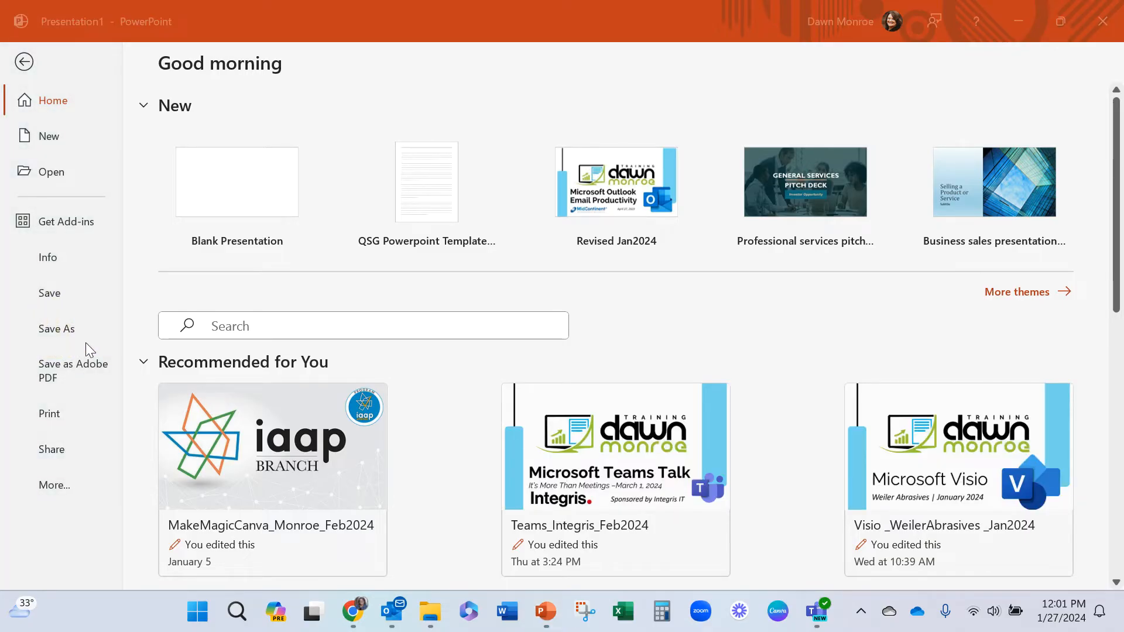
click(56, 329)
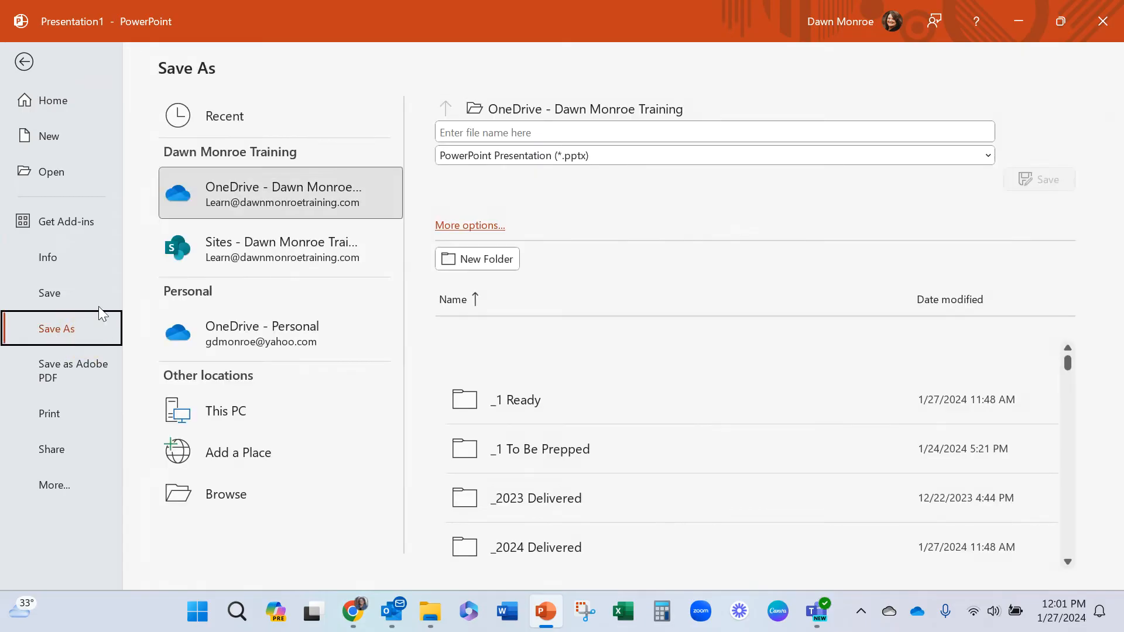
text(sa)
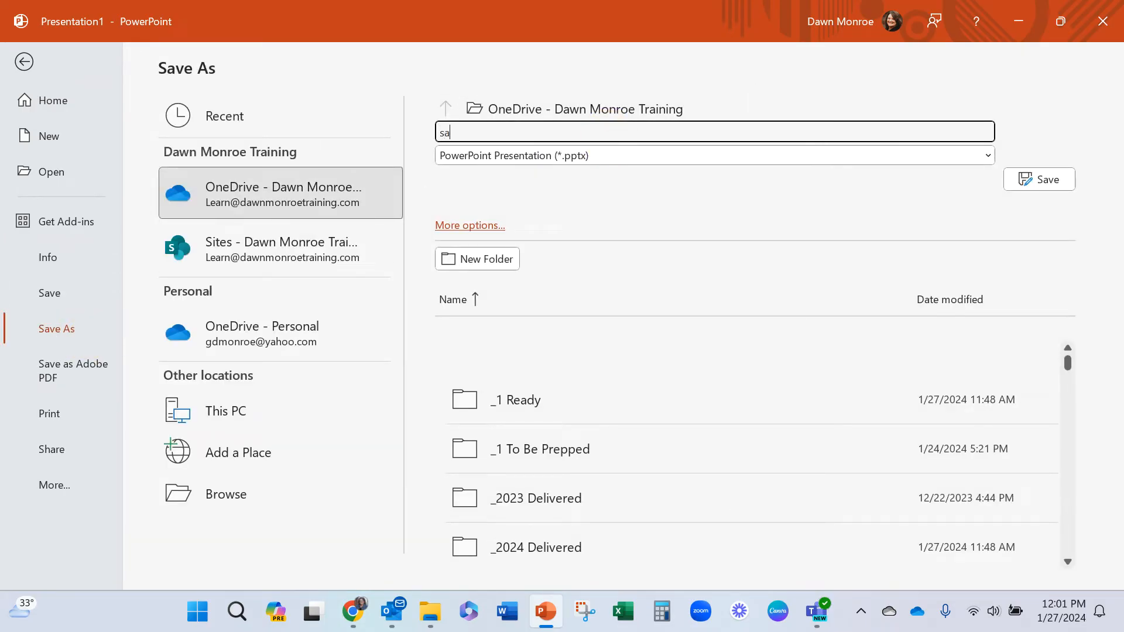
text(mple)
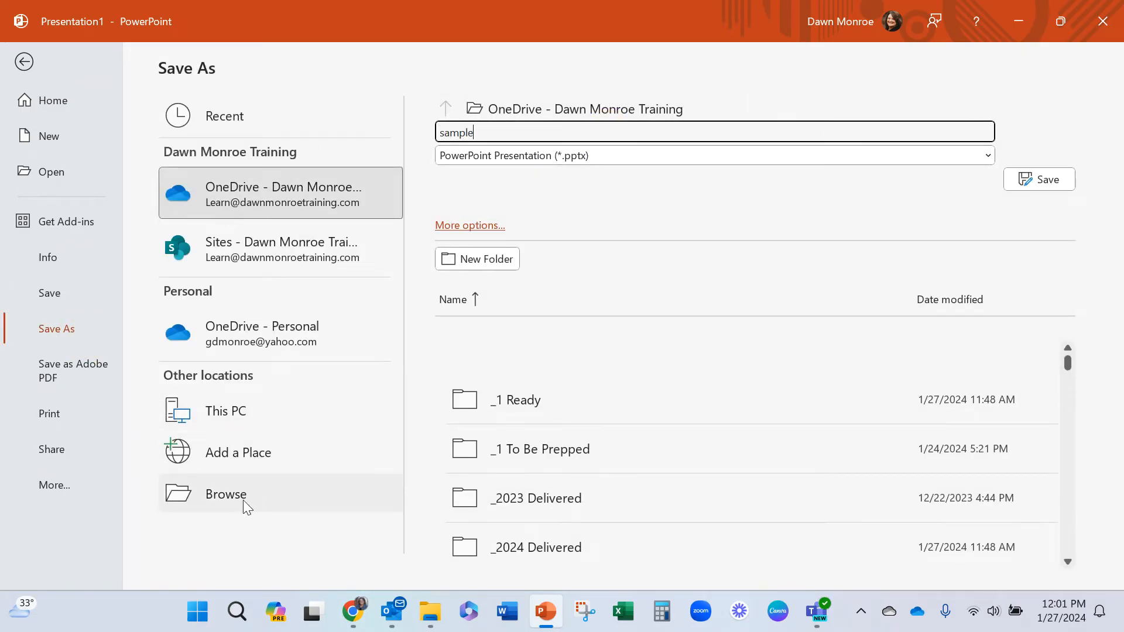
click(225, 494)
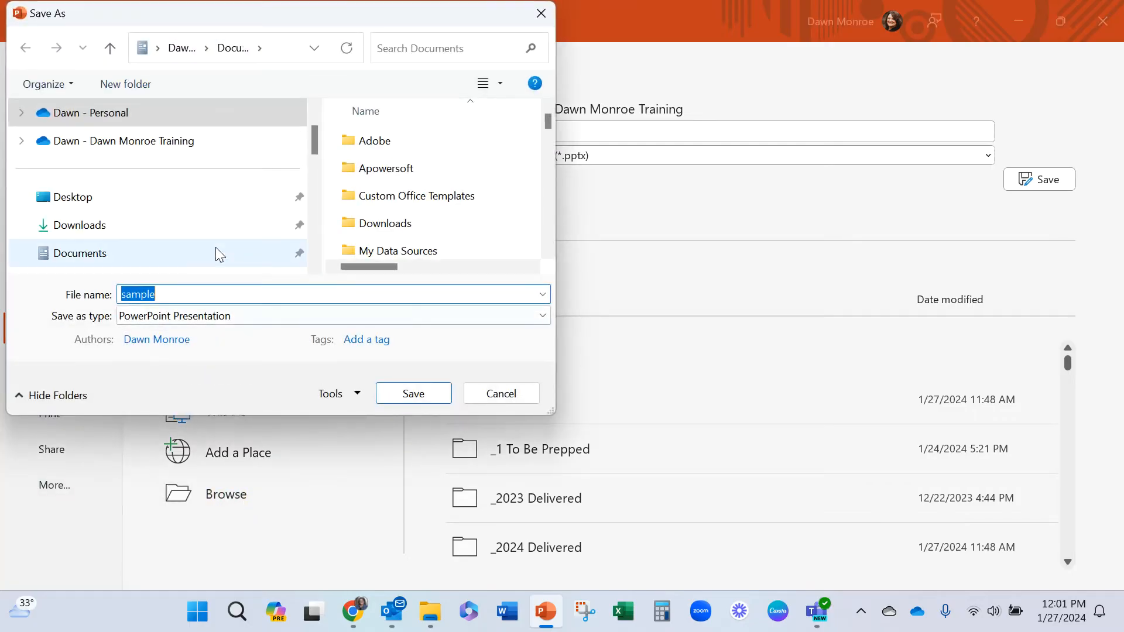
click(72, 197)
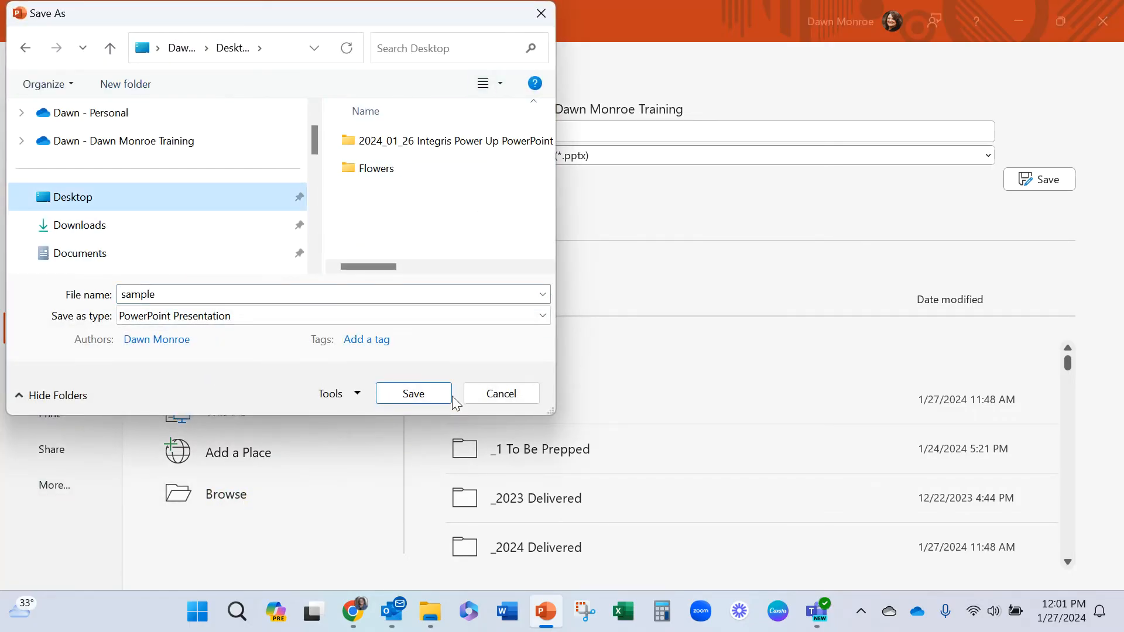
click(413, 393)
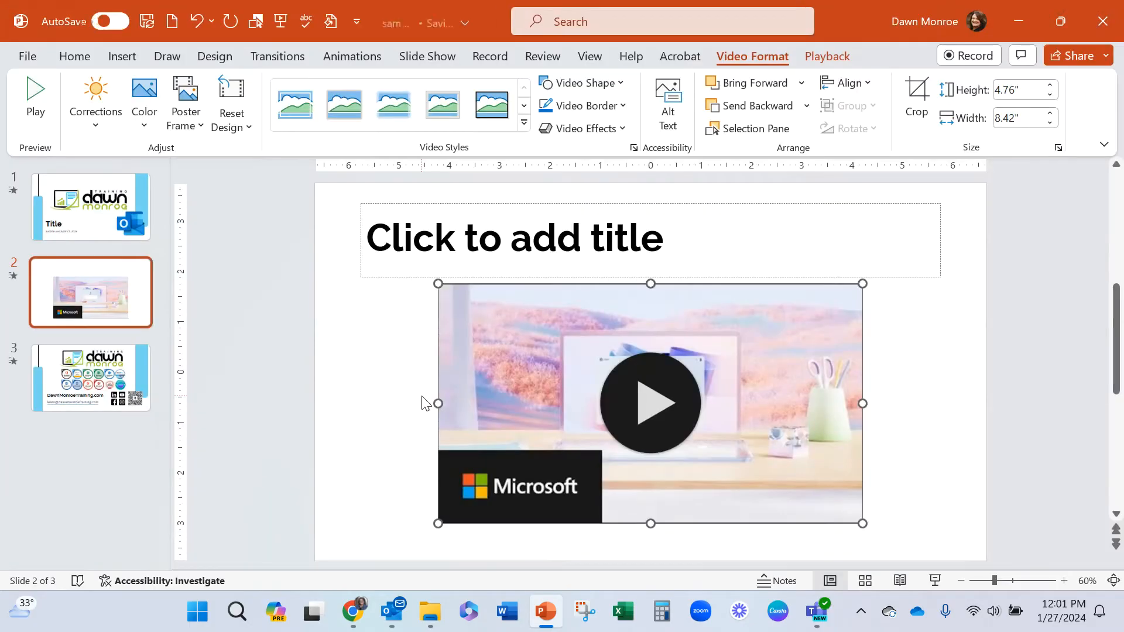
click(109, 22)
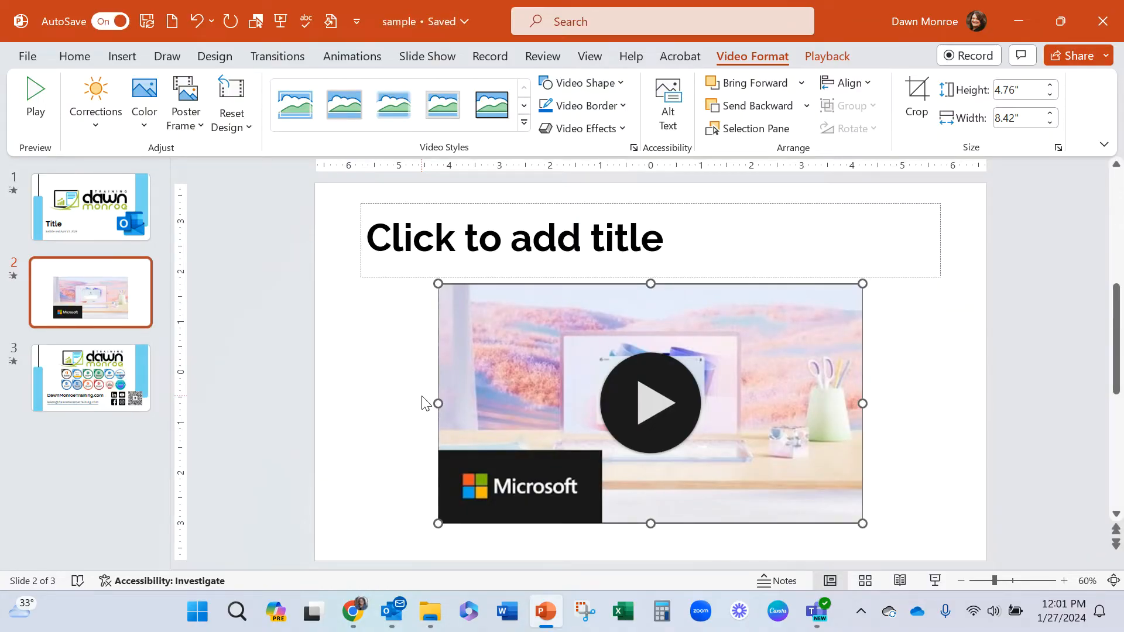
mouse_move(559, 398)
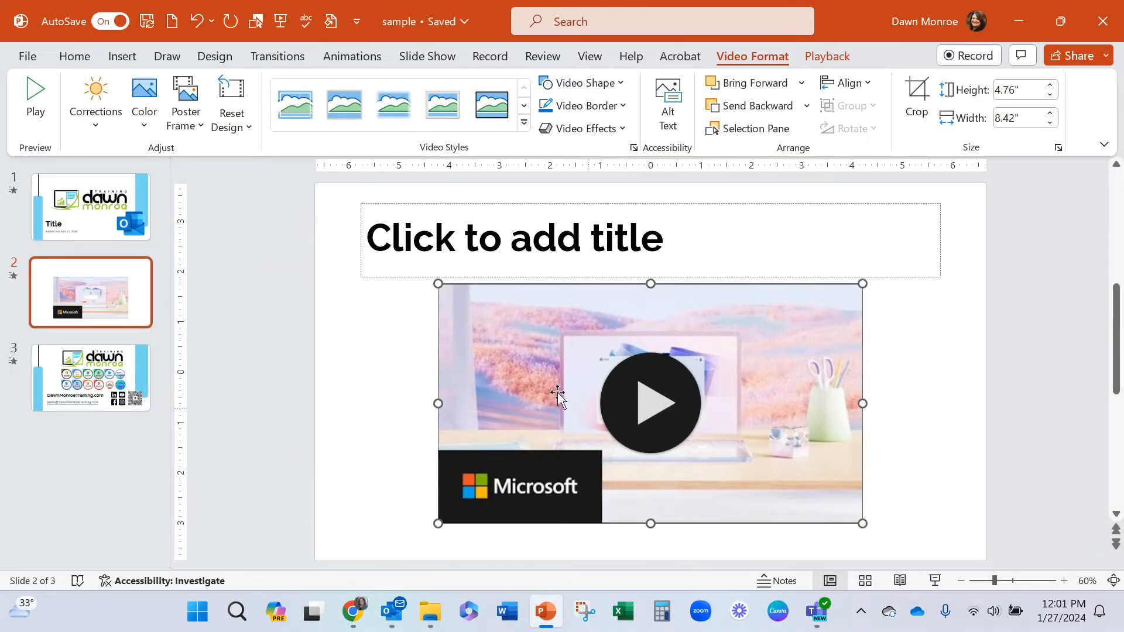
mouse_move(539, 340)
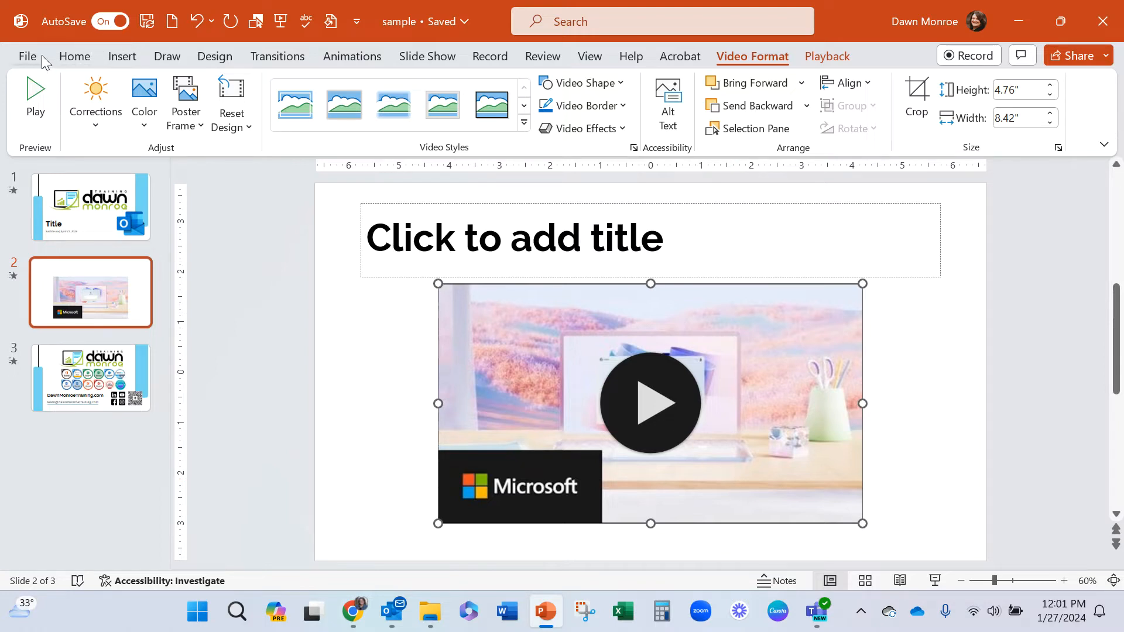
mouse_move(26, 56)
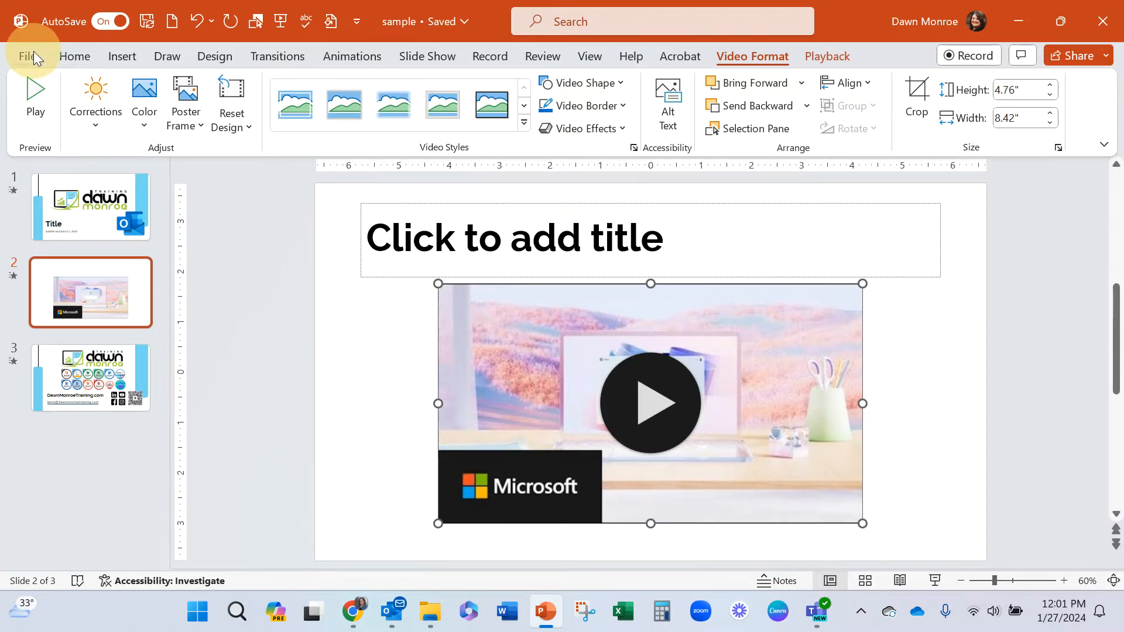
Export the presentation as the Adobe PDF 'sample' on the Desktop, opening the result
click(28, 57)
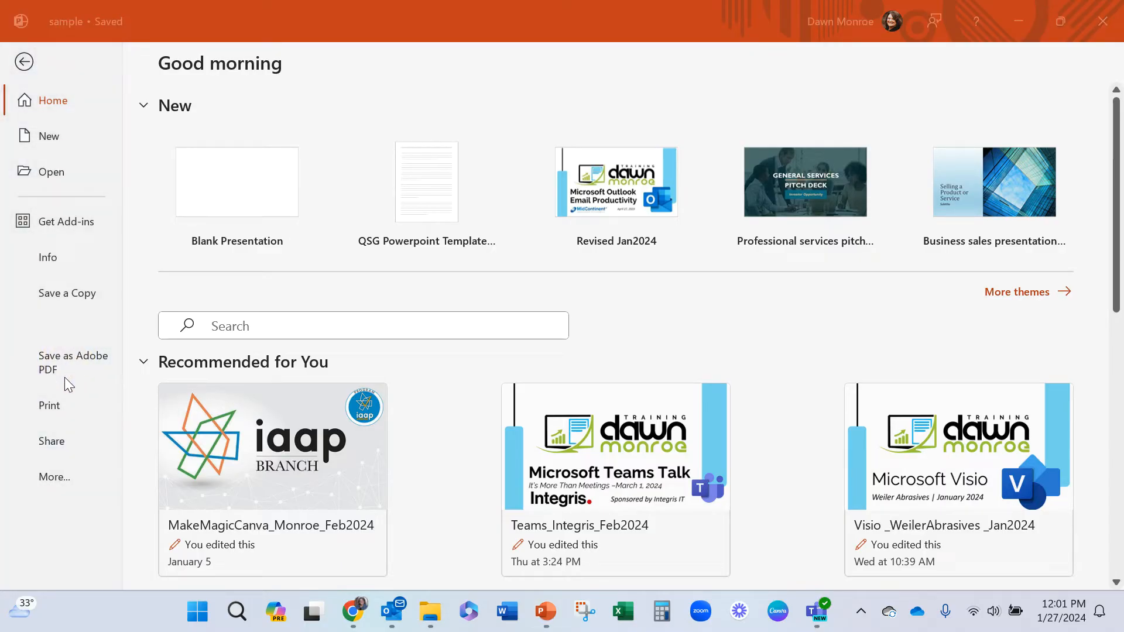
mouse_move(86, 297)
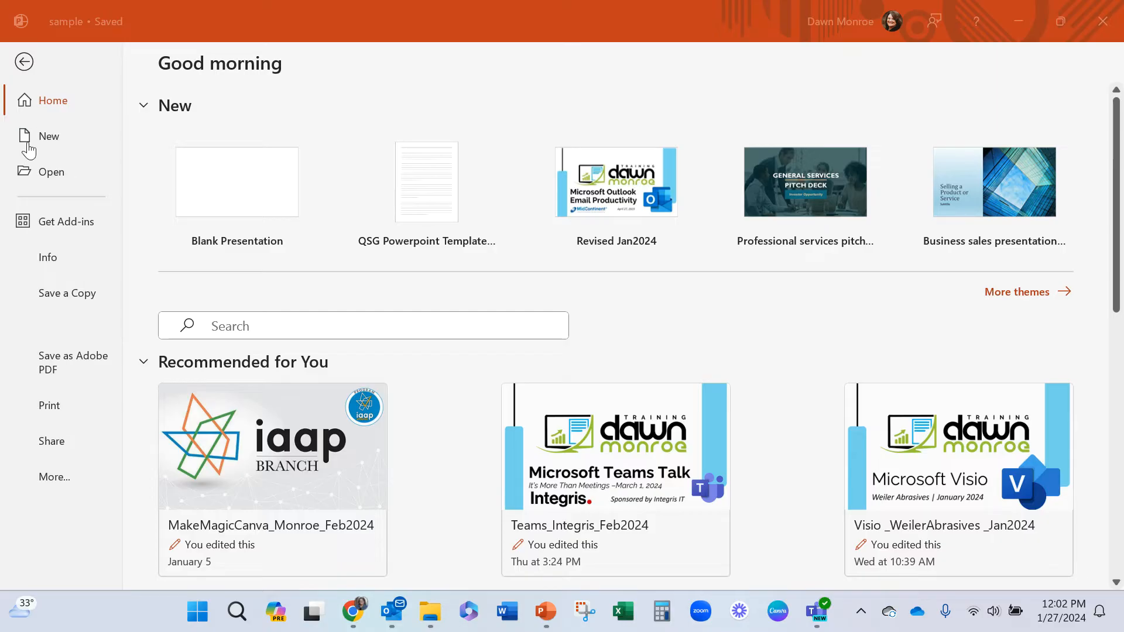
mouse_move(51, 172)
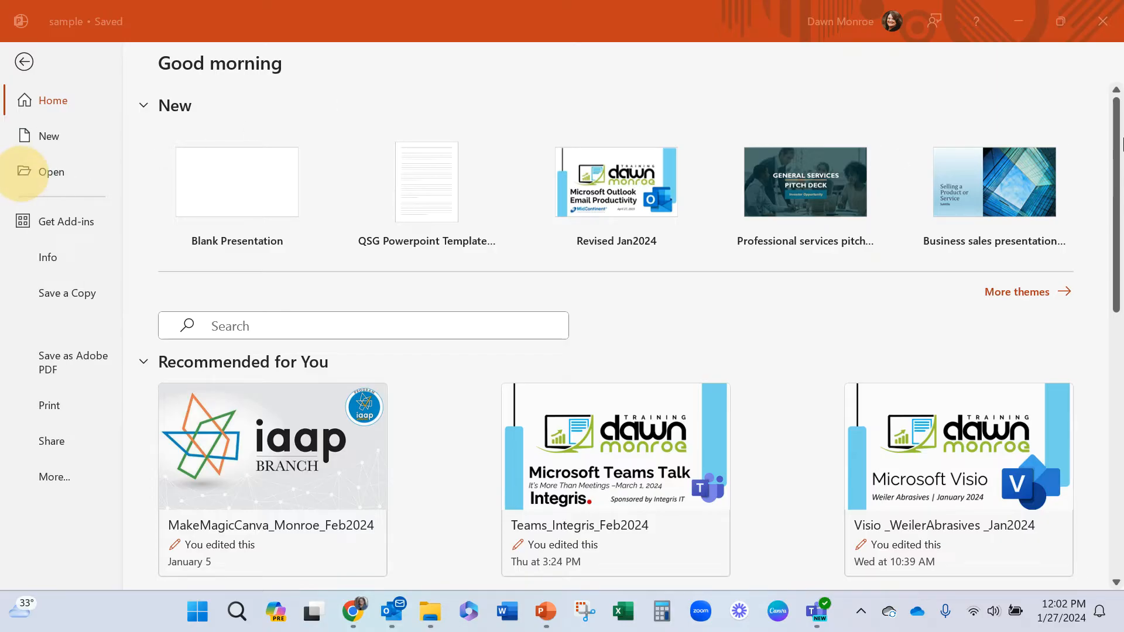
mouse_move(79, 357)
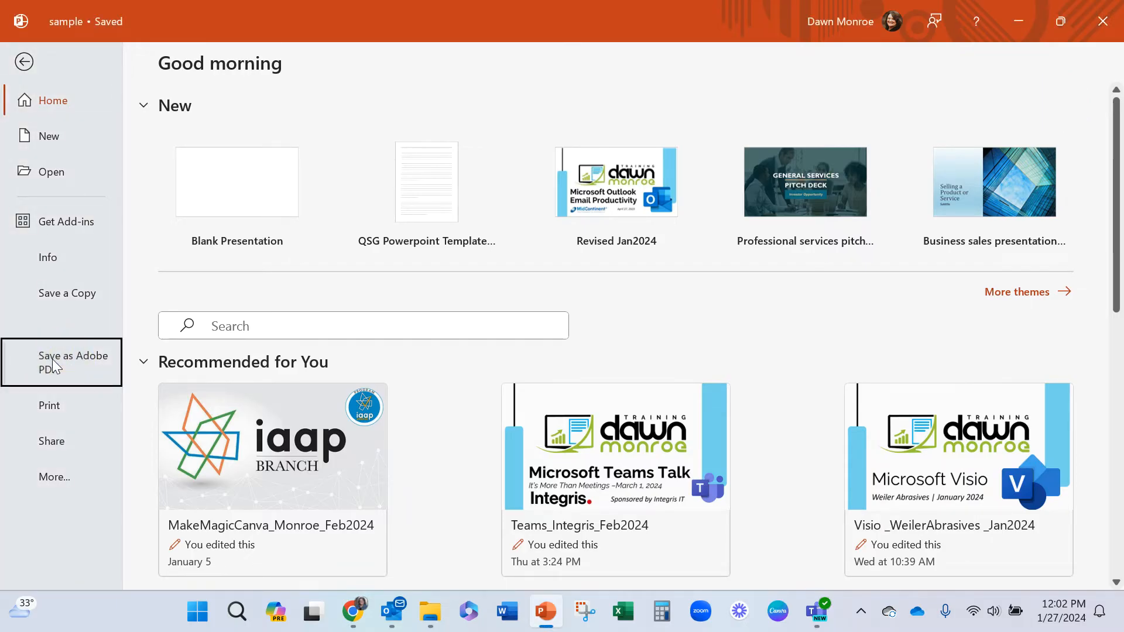
click(73, 362)
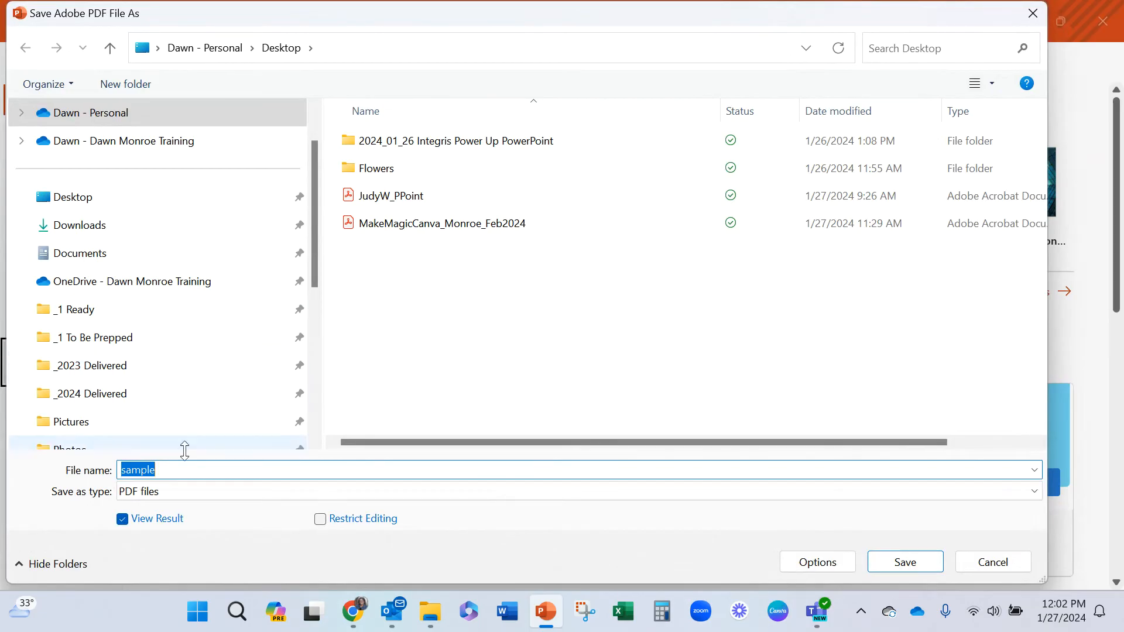
mouse_move(921, 468)
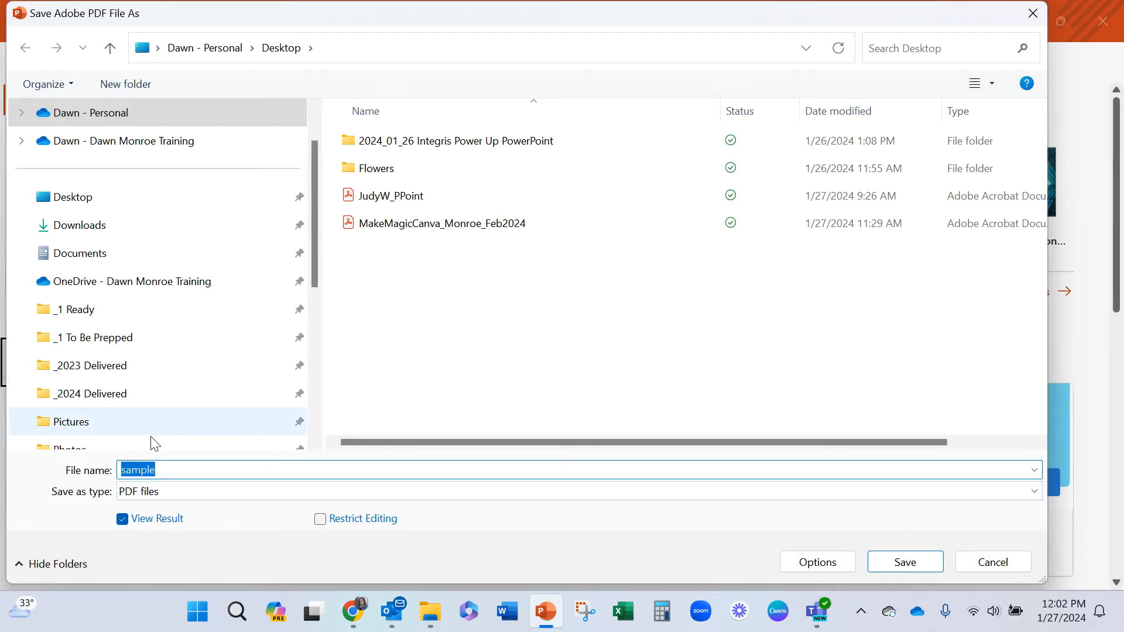
mouse_move(895, 581)
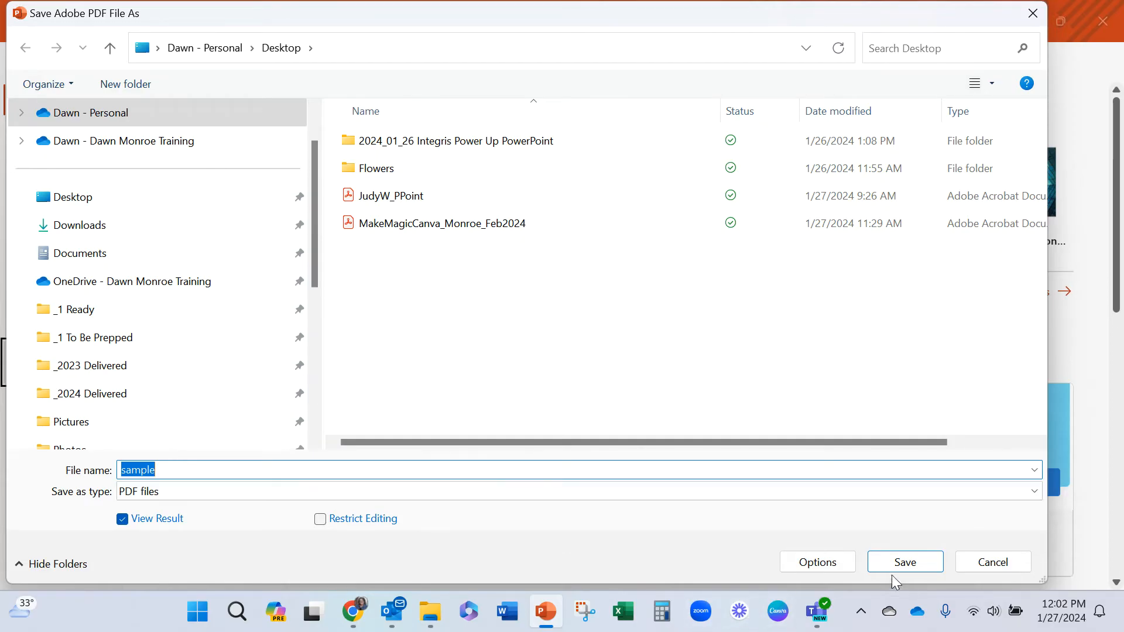
click(905, 561)
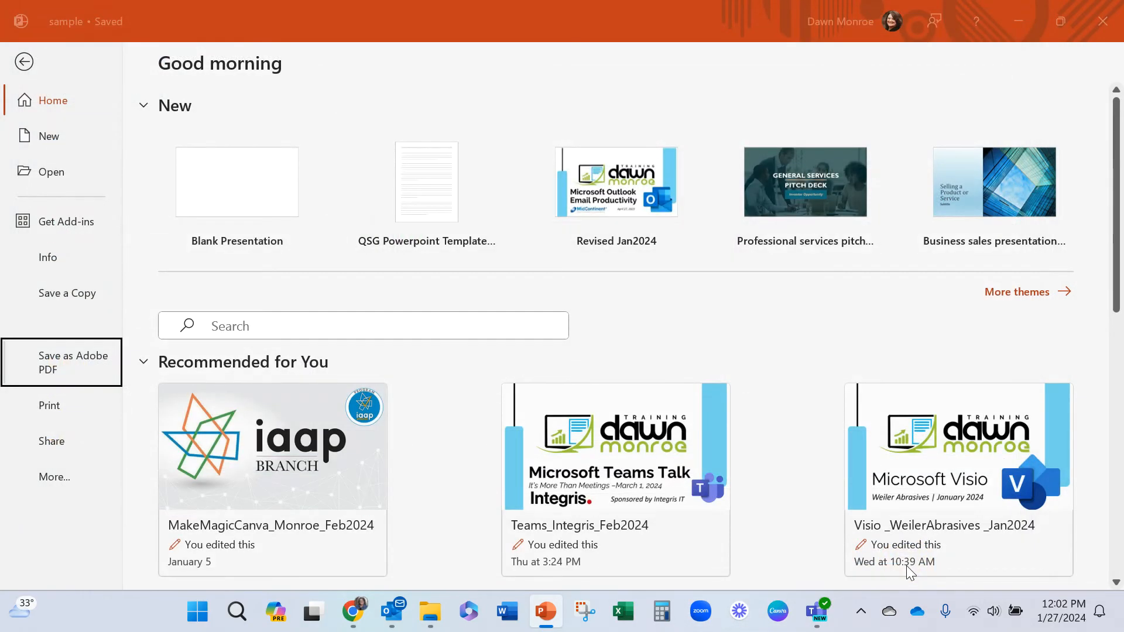
click(72, 363)
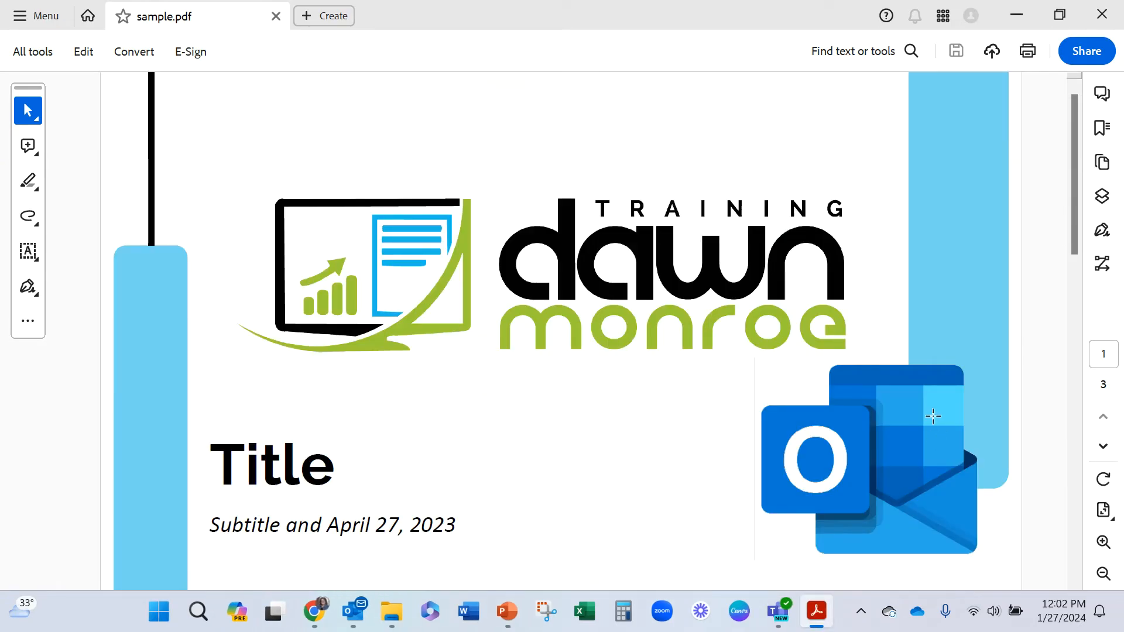
Scroll sample.pdf to page 2, select the video image and bring up its context menu
scroll(down, 3)
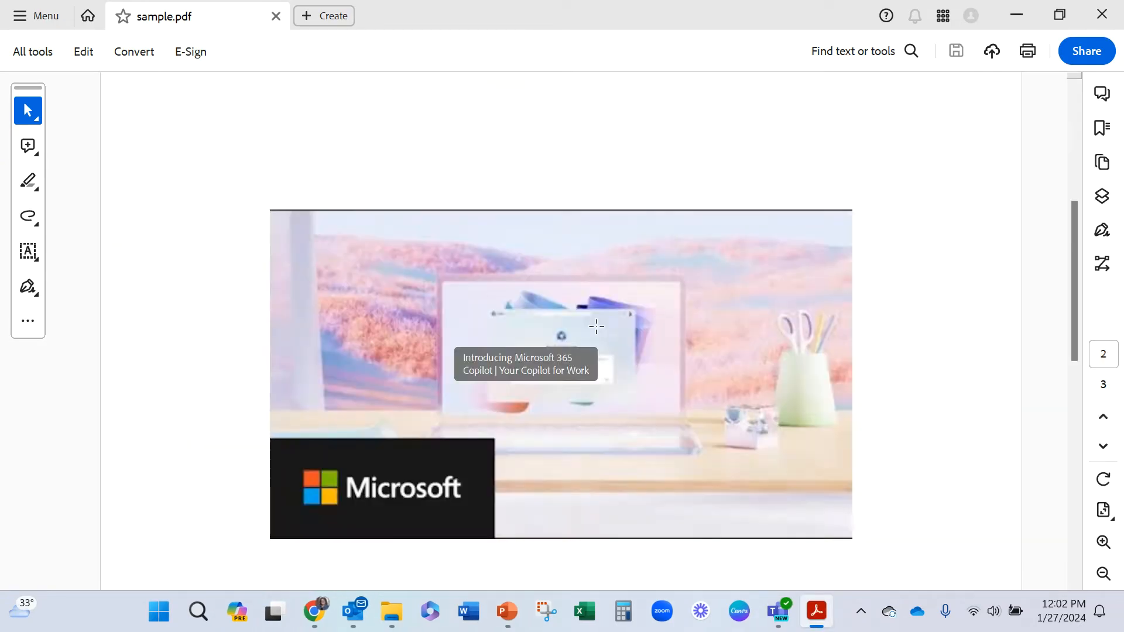
scroll(up, 3)
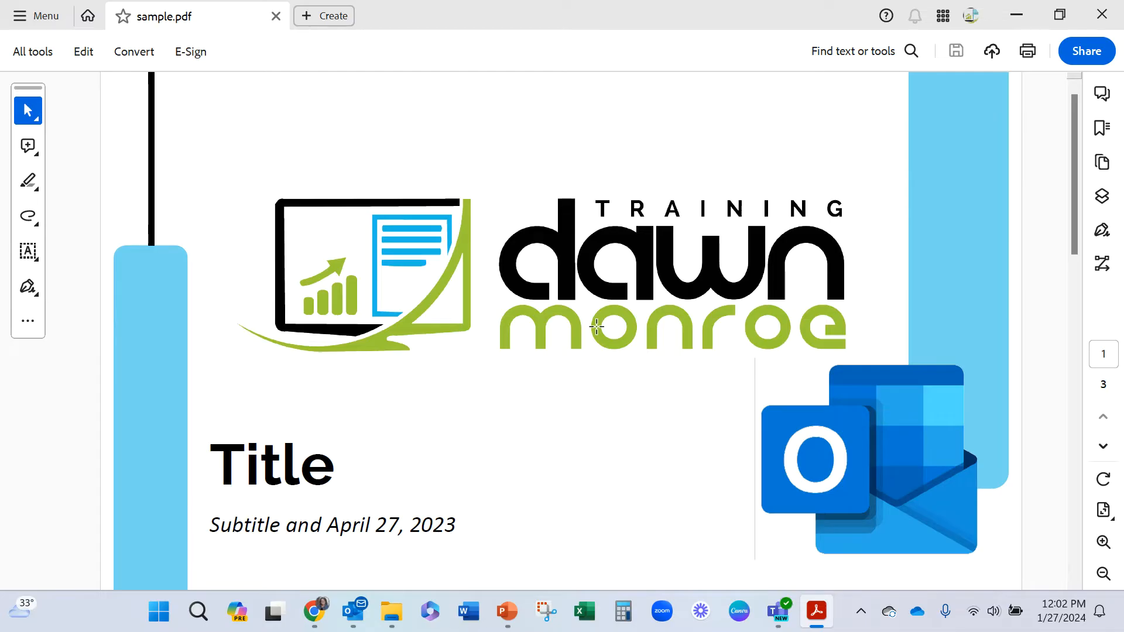
scroll(down, 3)
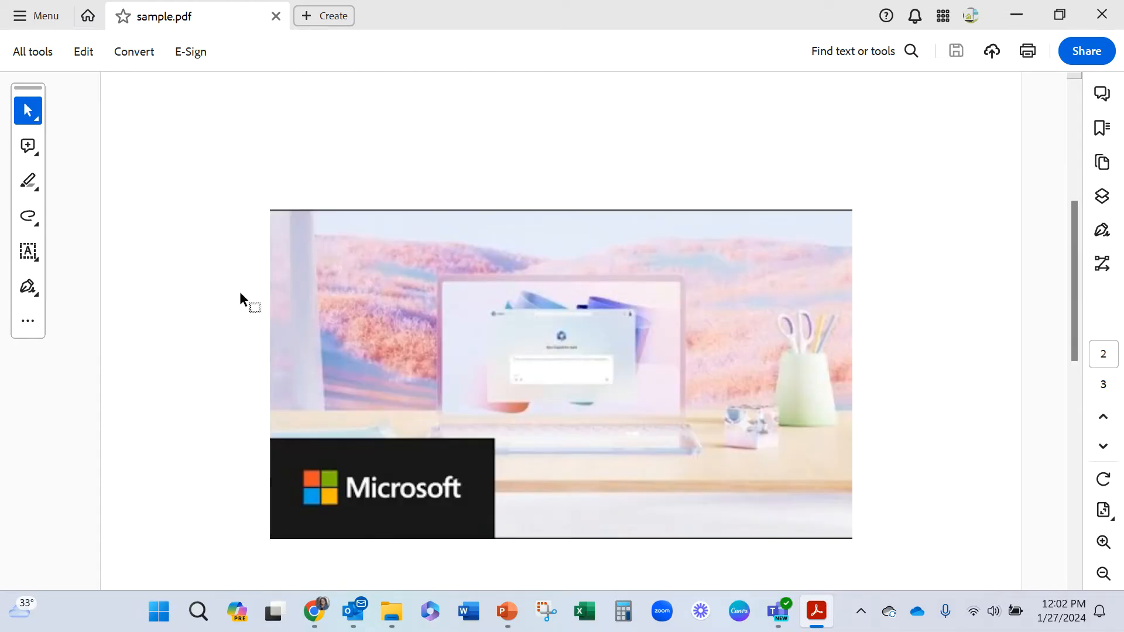
click(561, 373)
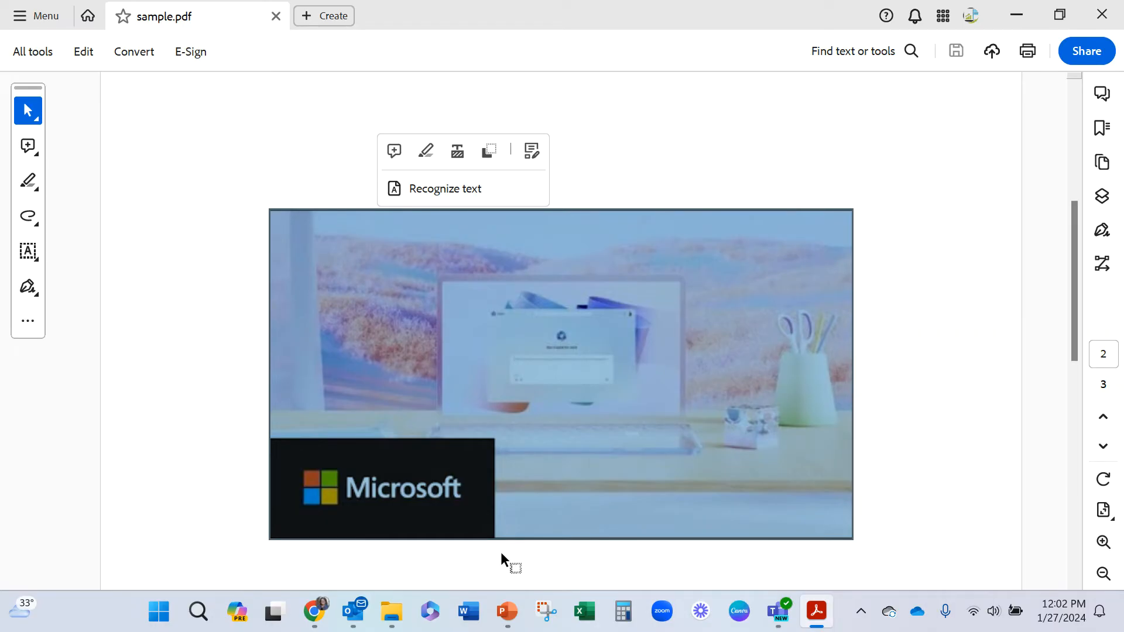
mouse_move(757, 319)
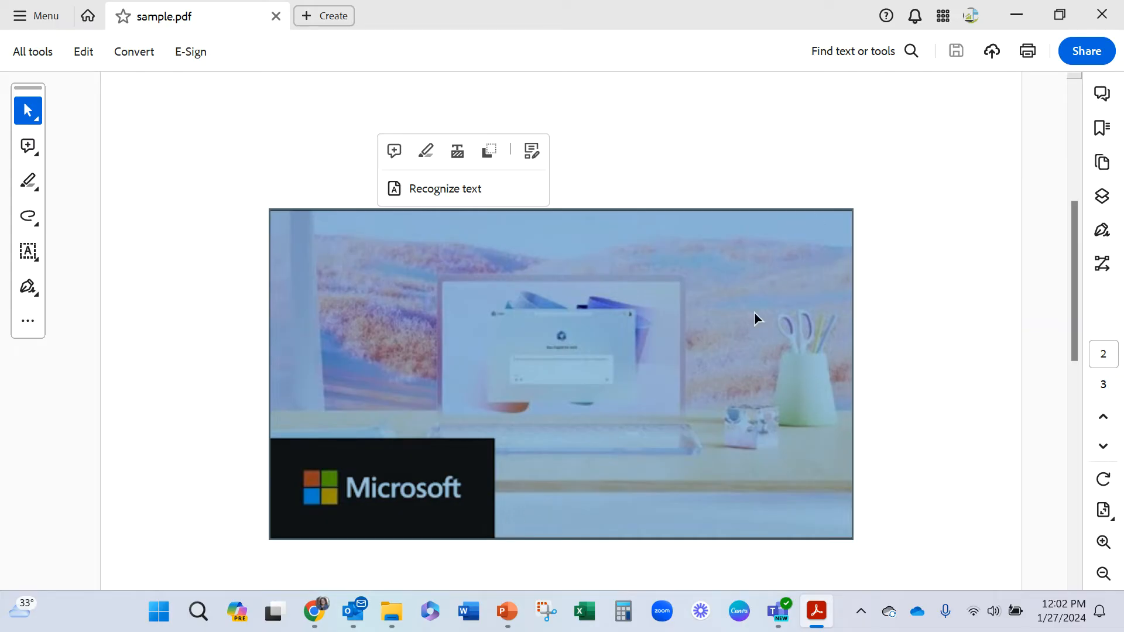
right_click(651, 310)
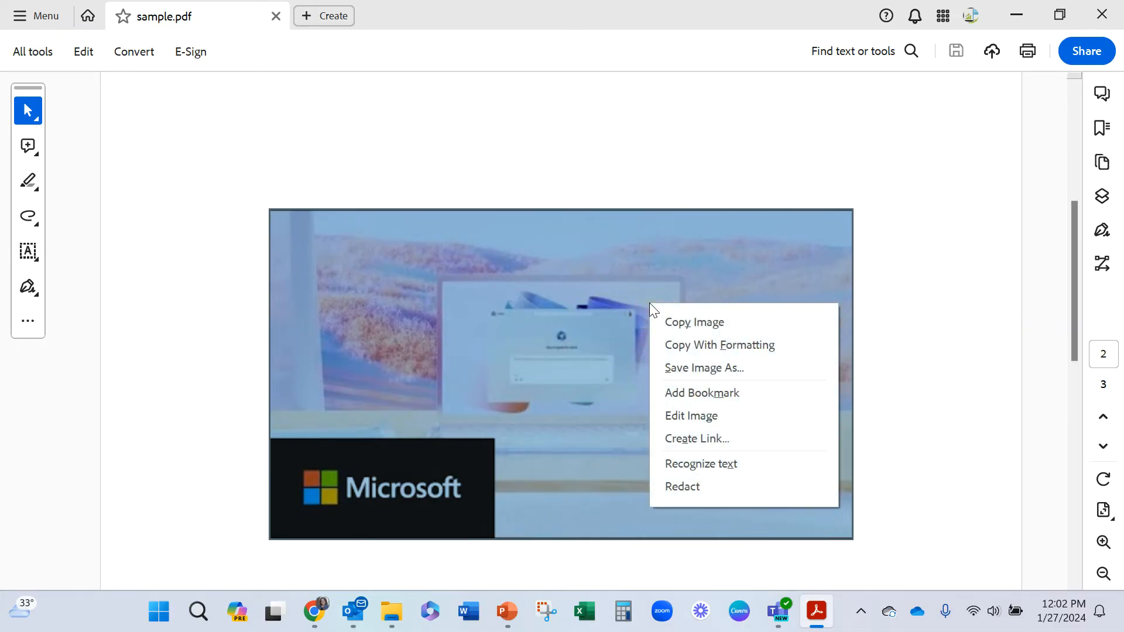
mouse_move(696, 438)
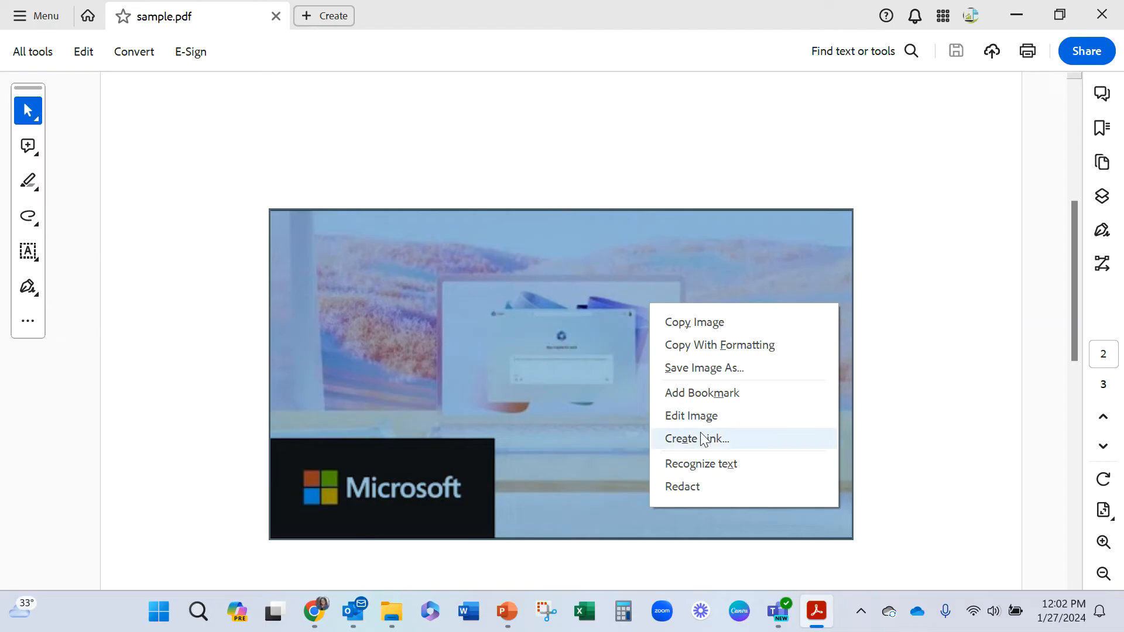
click(696, 438)
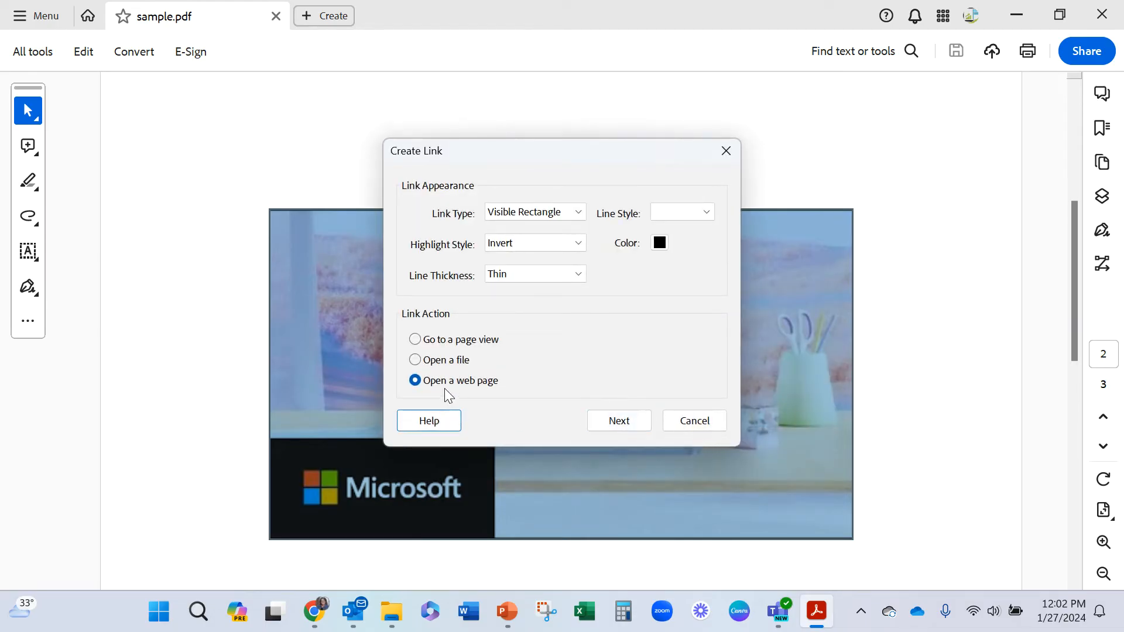
click(618, 421)
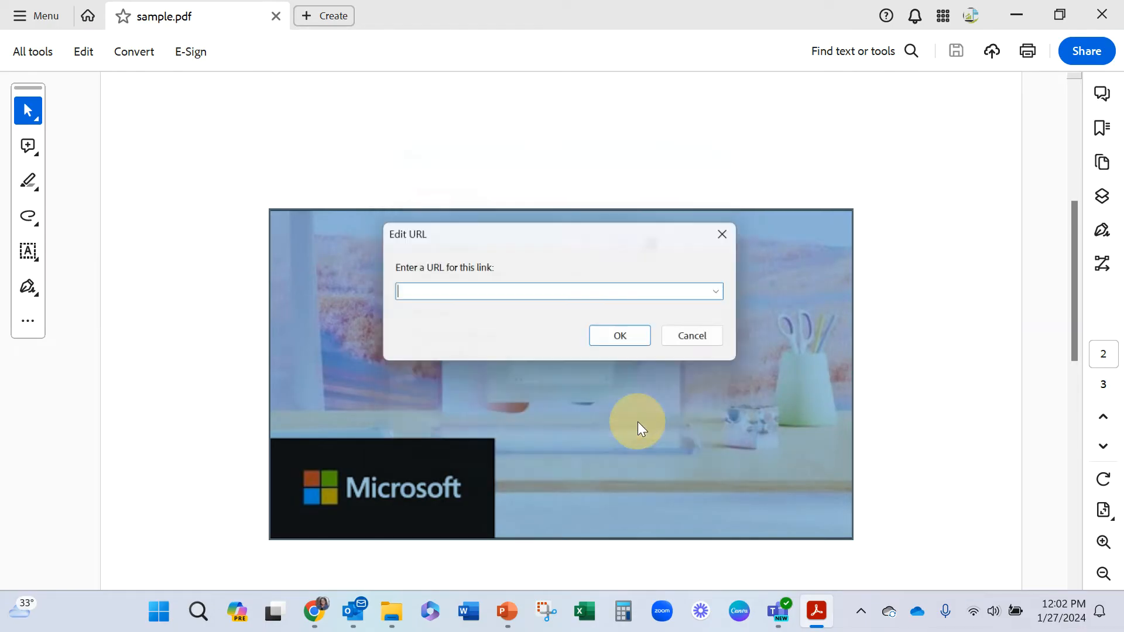
text(https://youtu.be/S7xTBa93TX8?si=ynli4HMoKaSAh7oe)
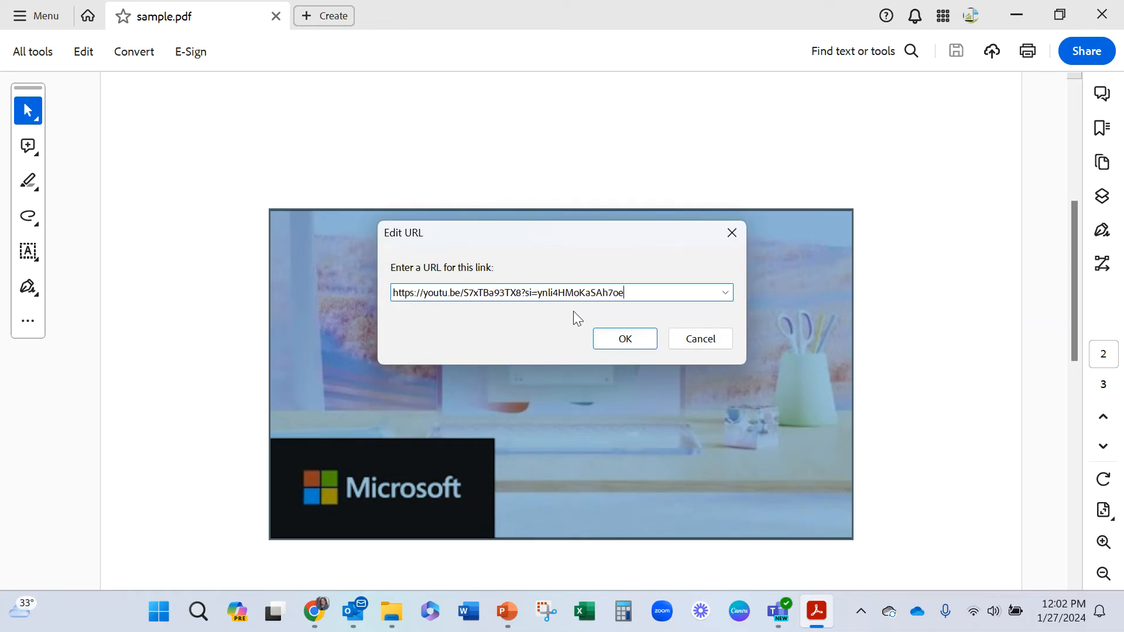
click(624, 338)
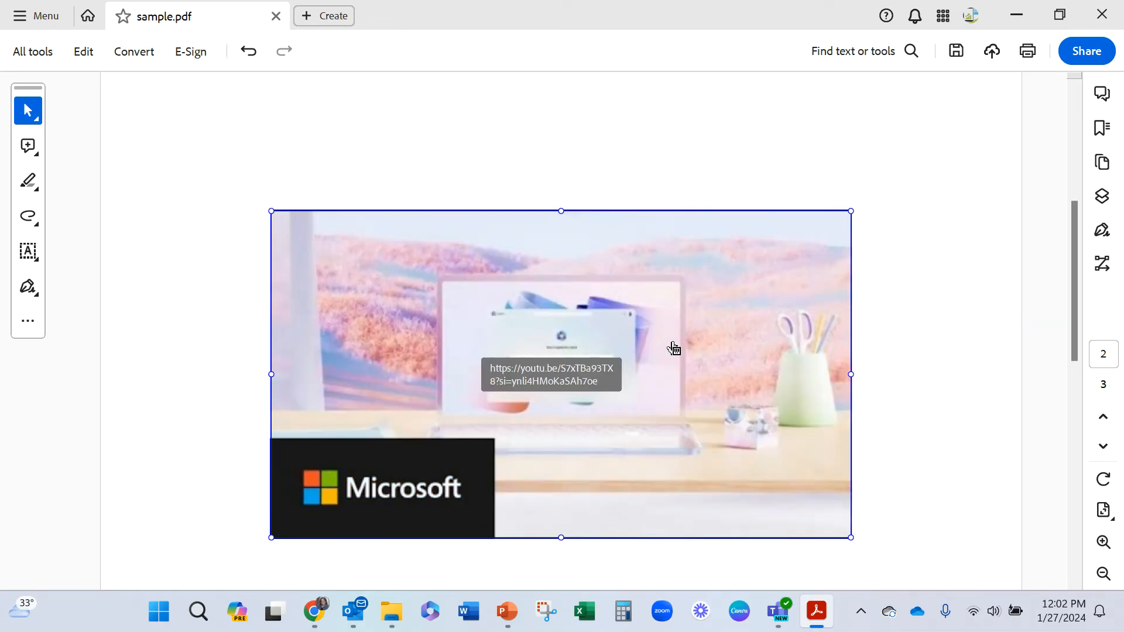
mouse_move(564, 290)
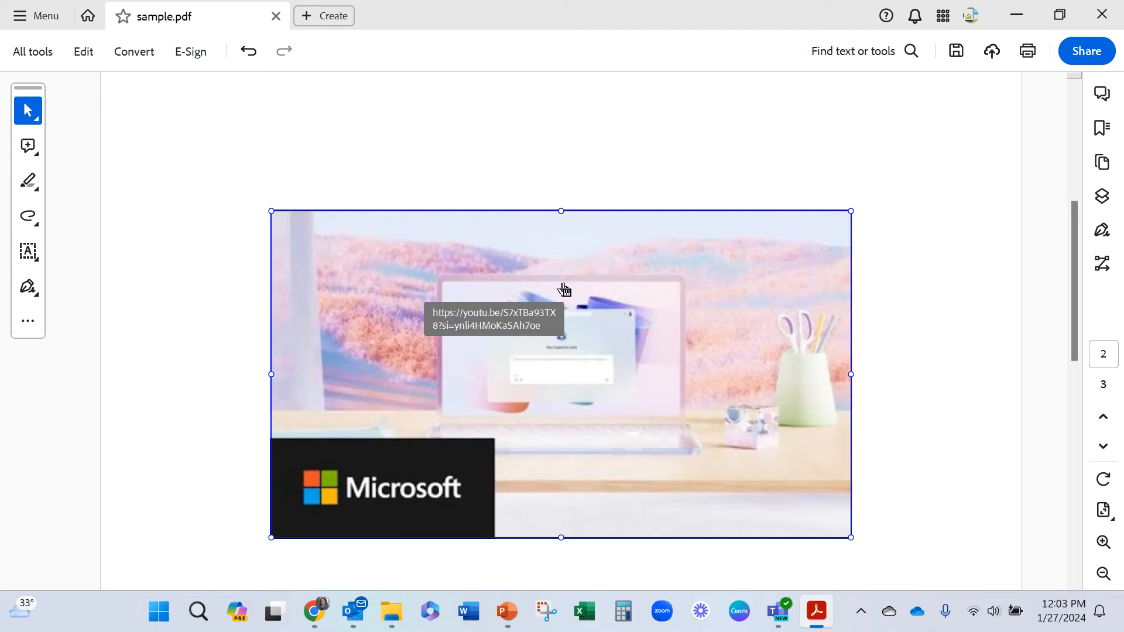
mouse_move(1015, 13)
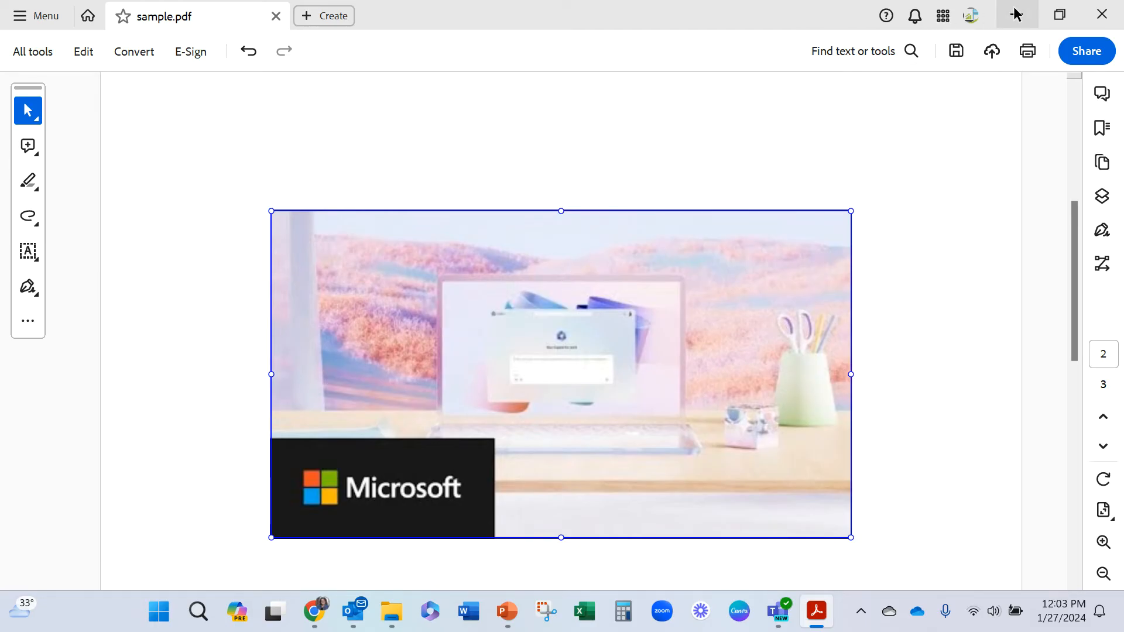
Back in PowerPoint, paste the YouTube URL into slide 2's speaker notes
click(506, 611)
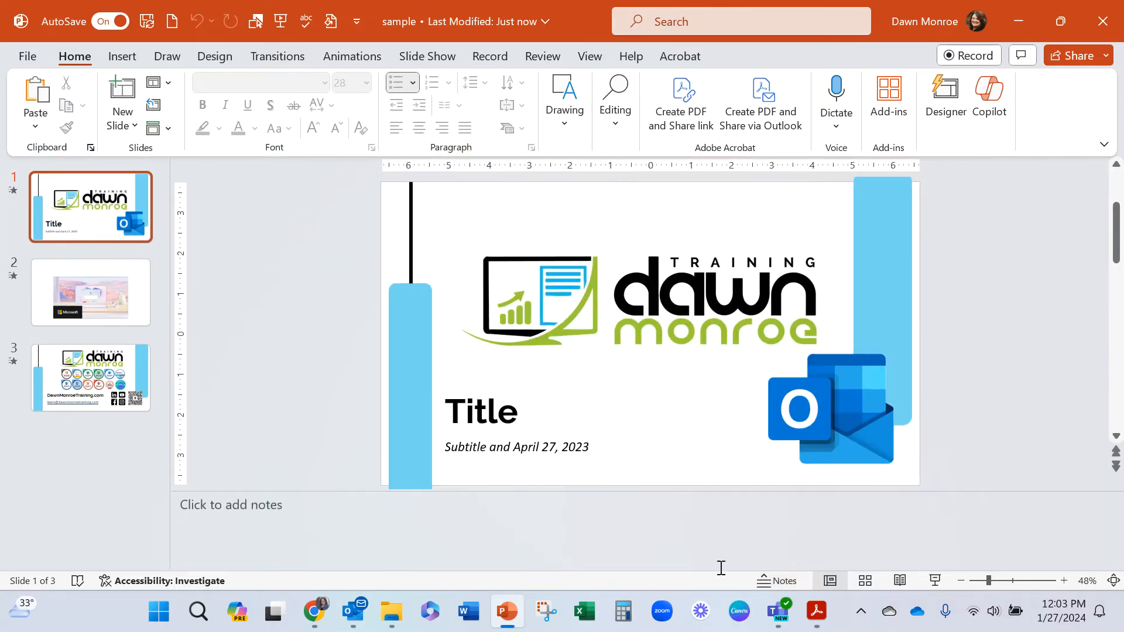
click(90, 292)
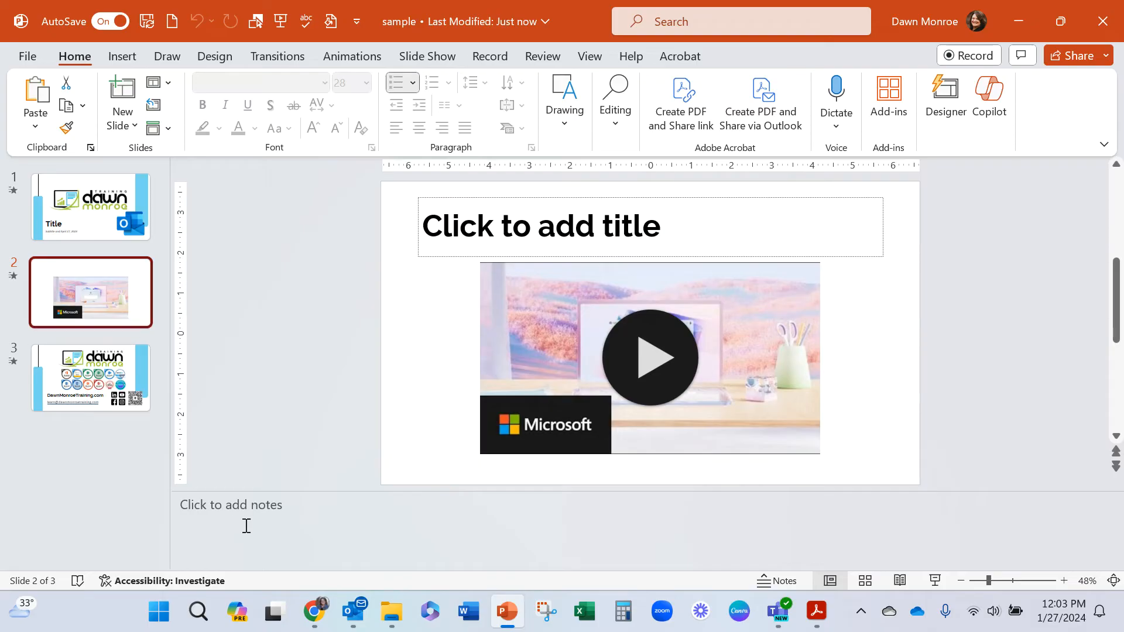
click(231, 505)
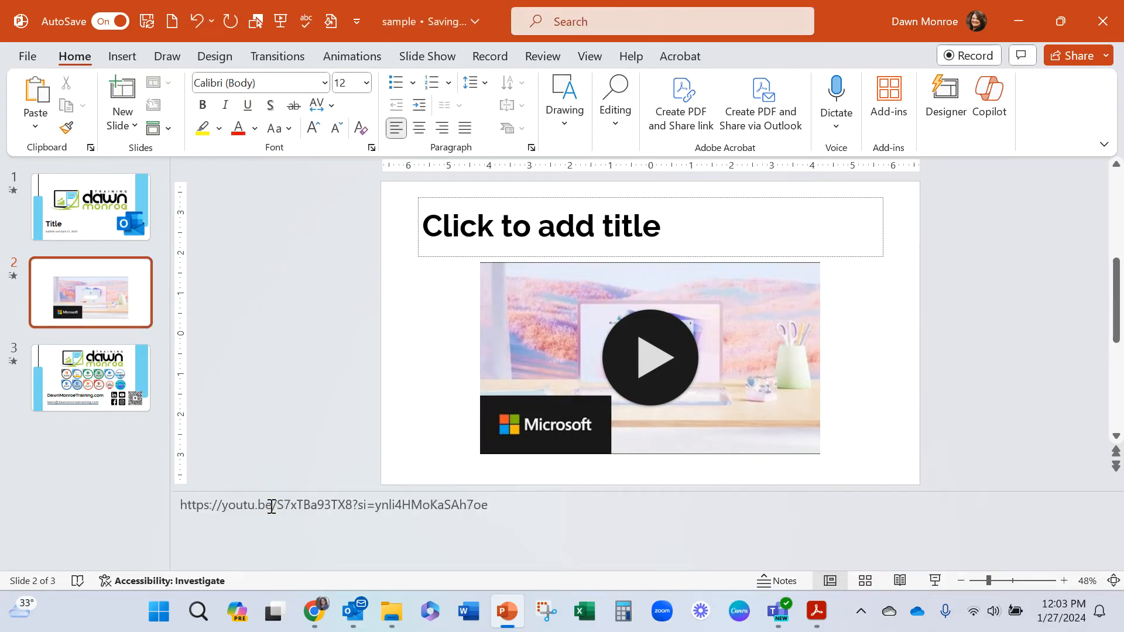
mouse_move(508, 505)
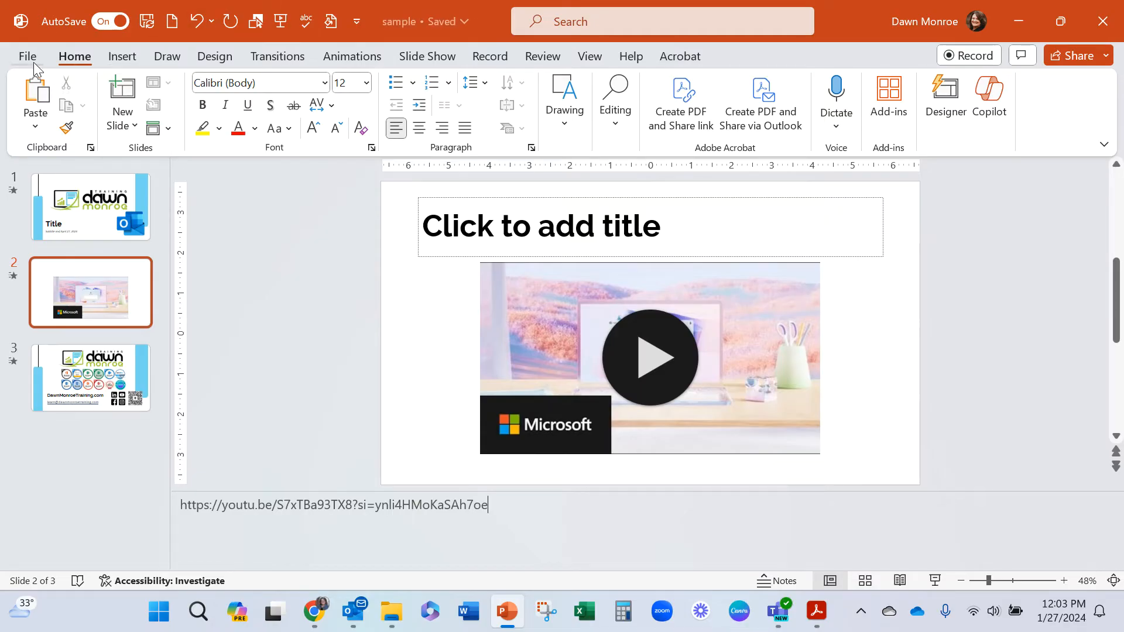
Export the presentation as Adobe PDF 'sample2', converting speaker notes to annotations
click(27, 56)
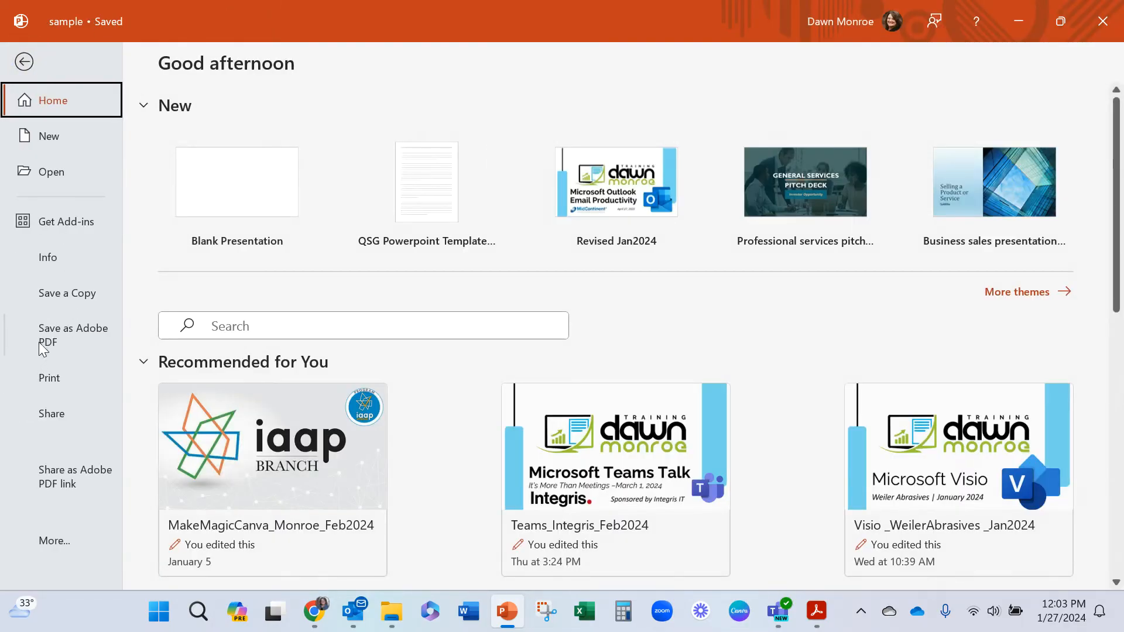
click(73, 334)
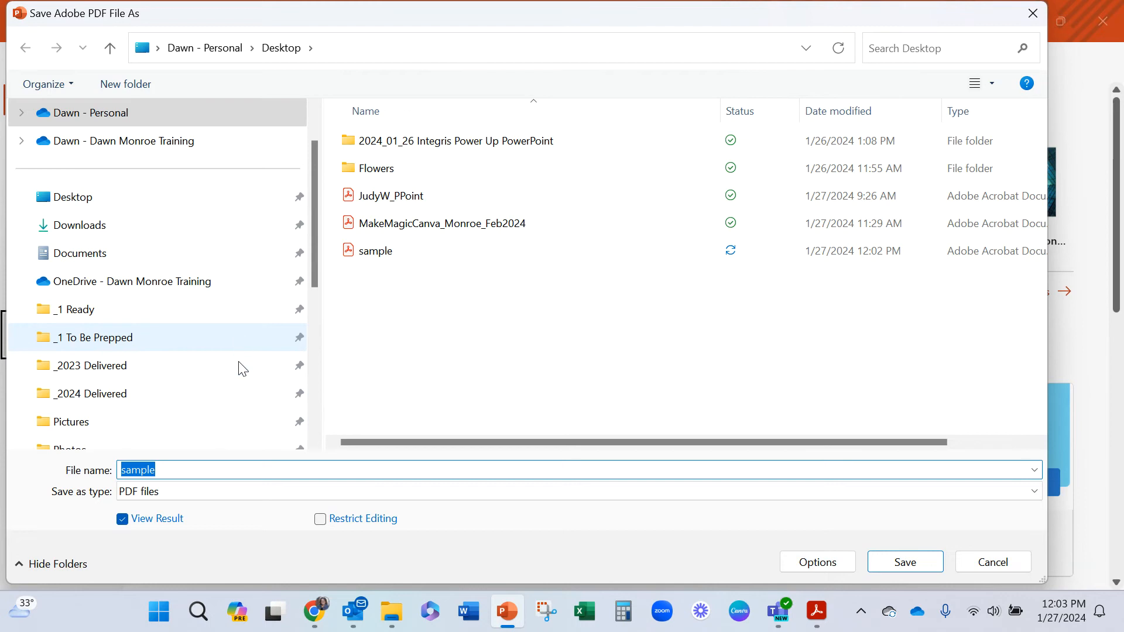
click(182, 470)
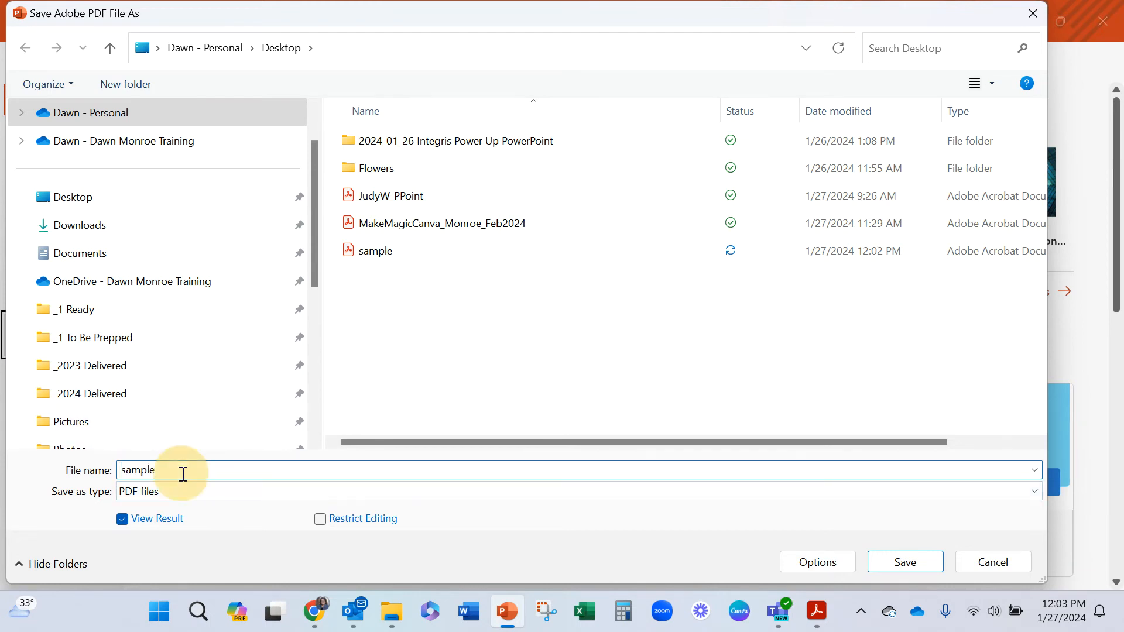
text(2)
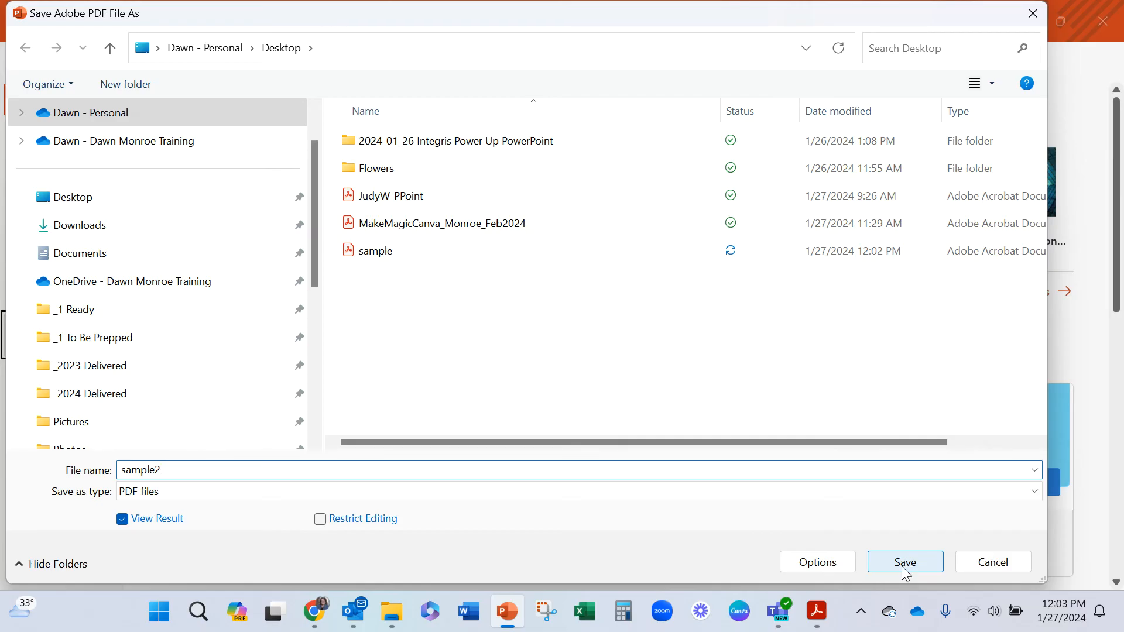
click(905, 562)
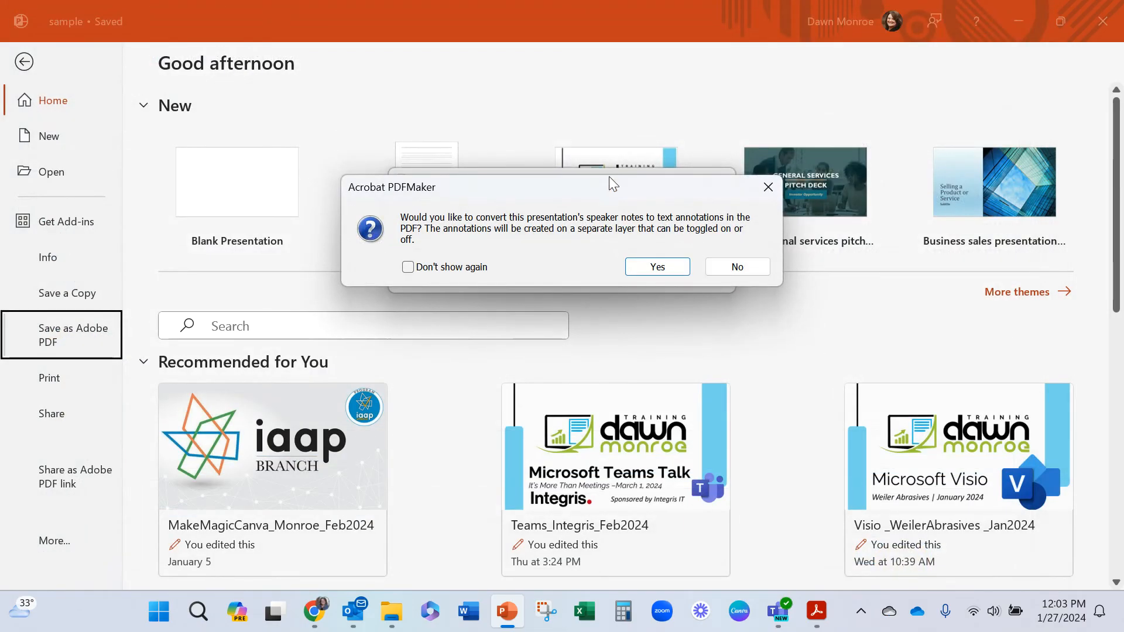
mouse_move(559, 278)
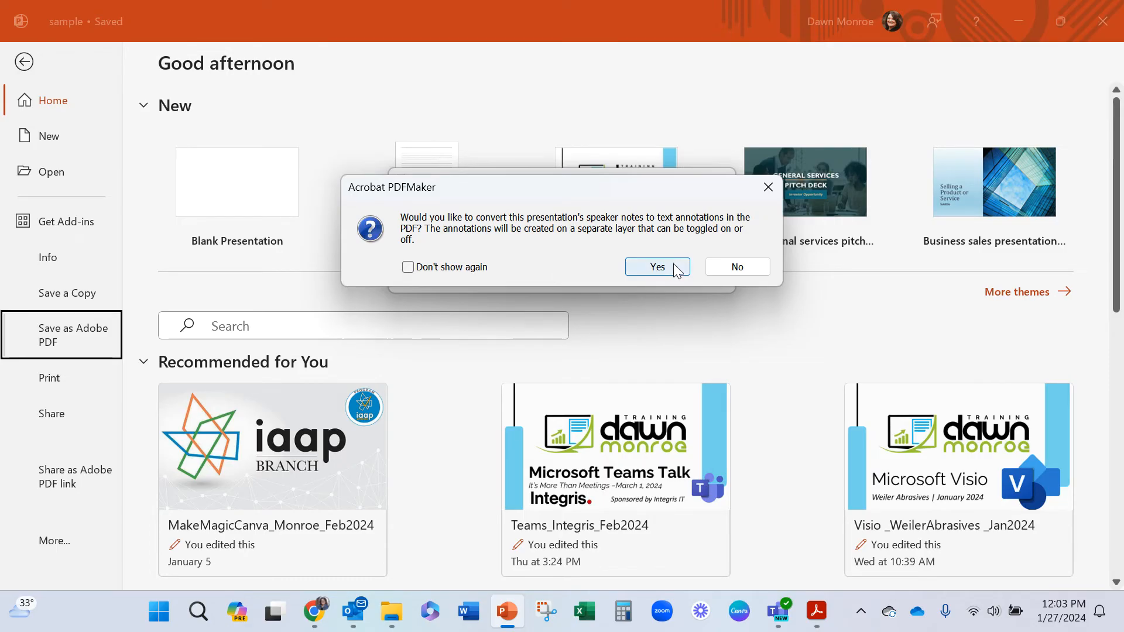
click(656, 267)
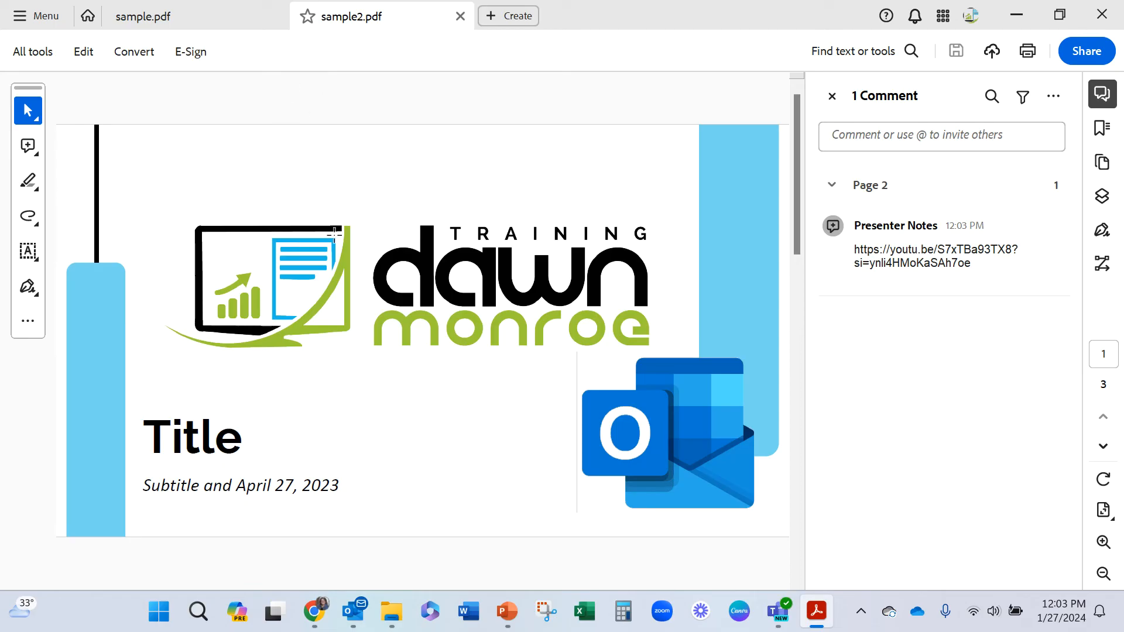
mouse_move(378, 298)
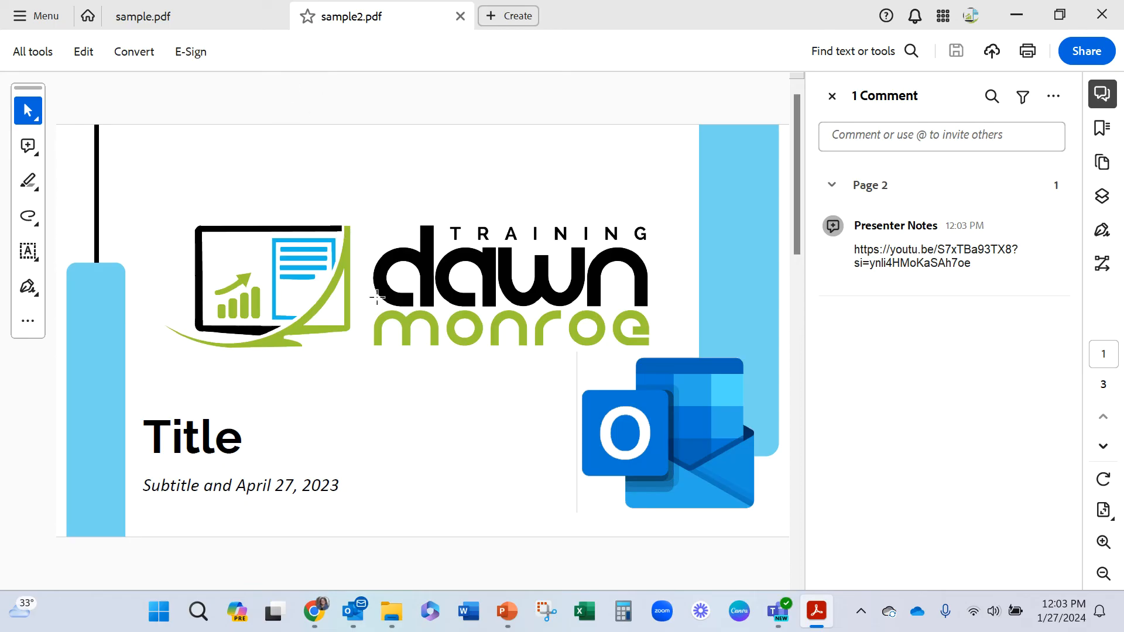
Select page 2's Presenter Notes comment in the Comments pane to show the video link
click(934, 257)
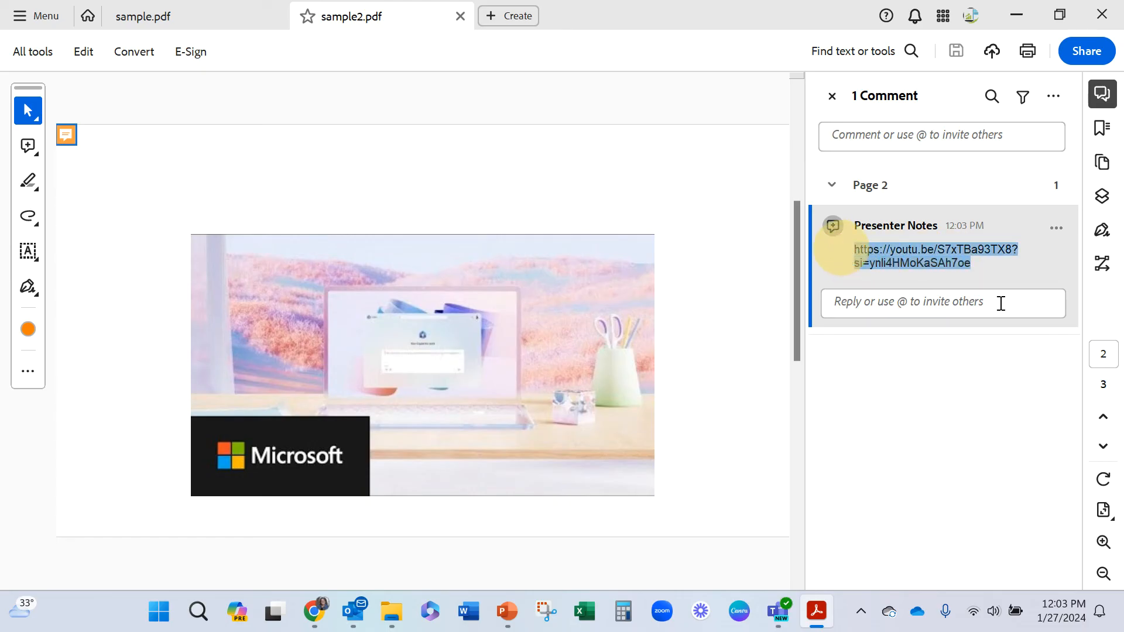
mouse_move(1011, 326)
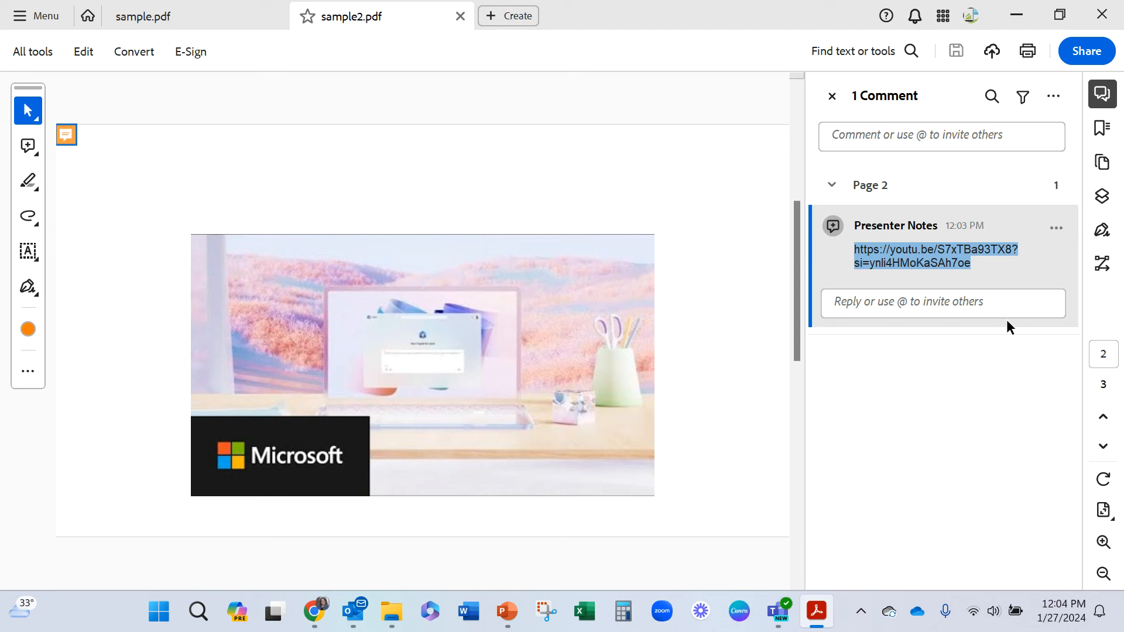
mouse_move(607, 374)
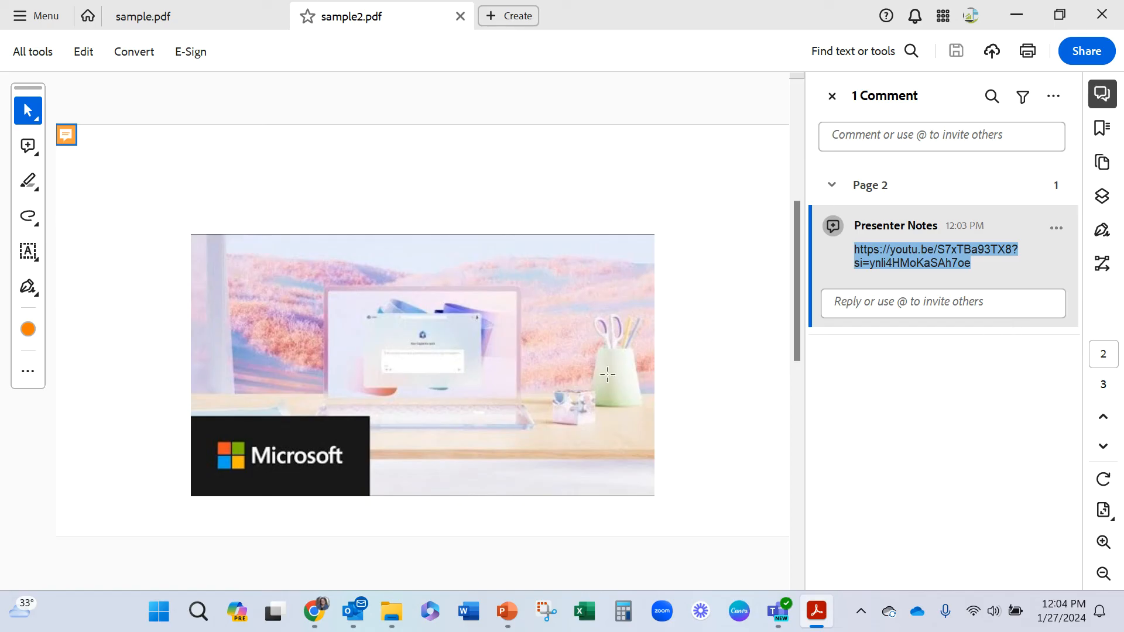
right_click(443, 300)
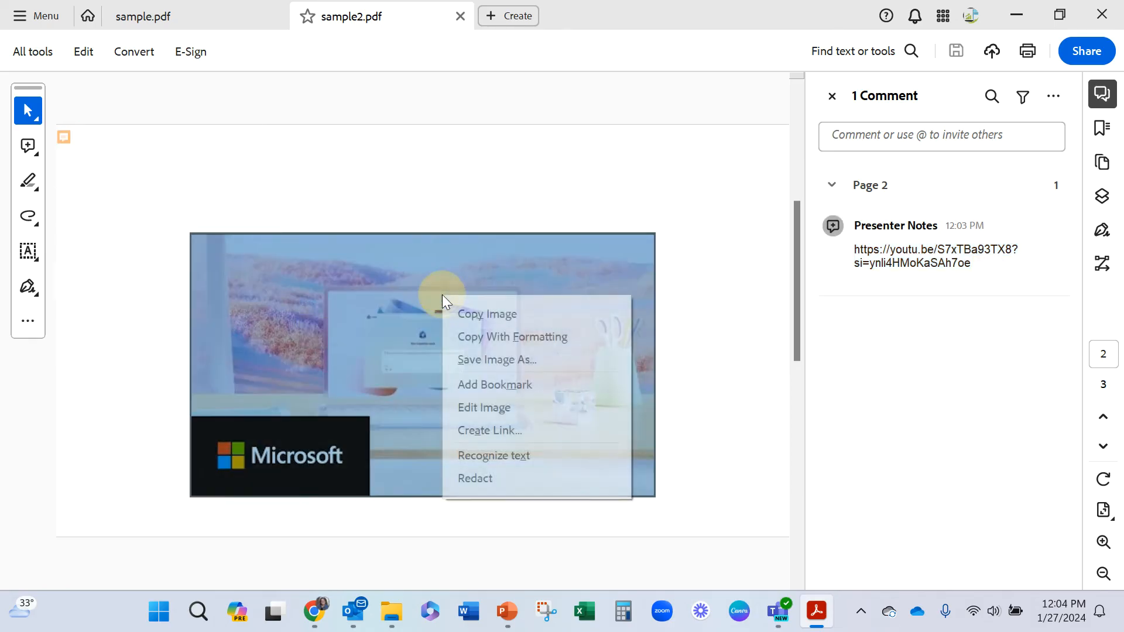
mouse_move(490, 438)
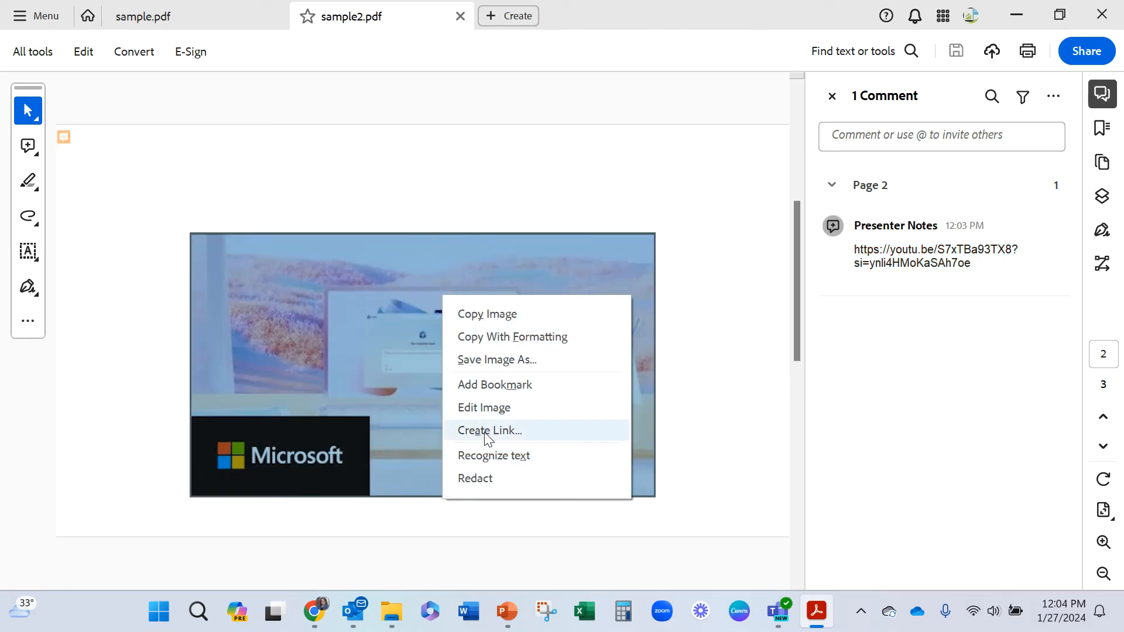
mouse_move(484, 407)
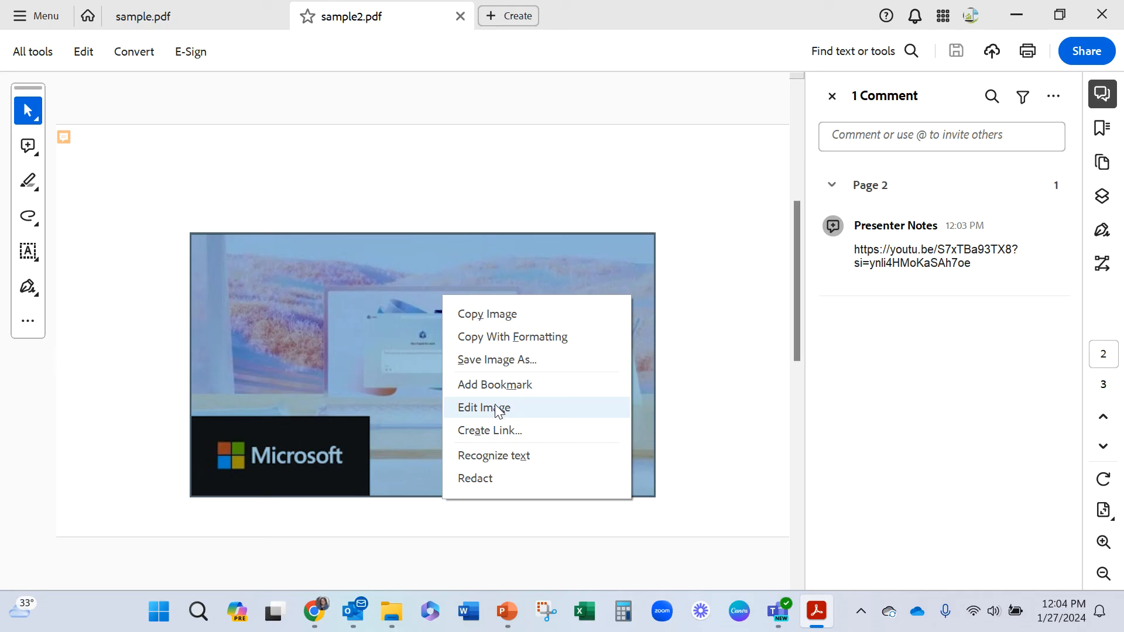
mouse_move(496, 433)
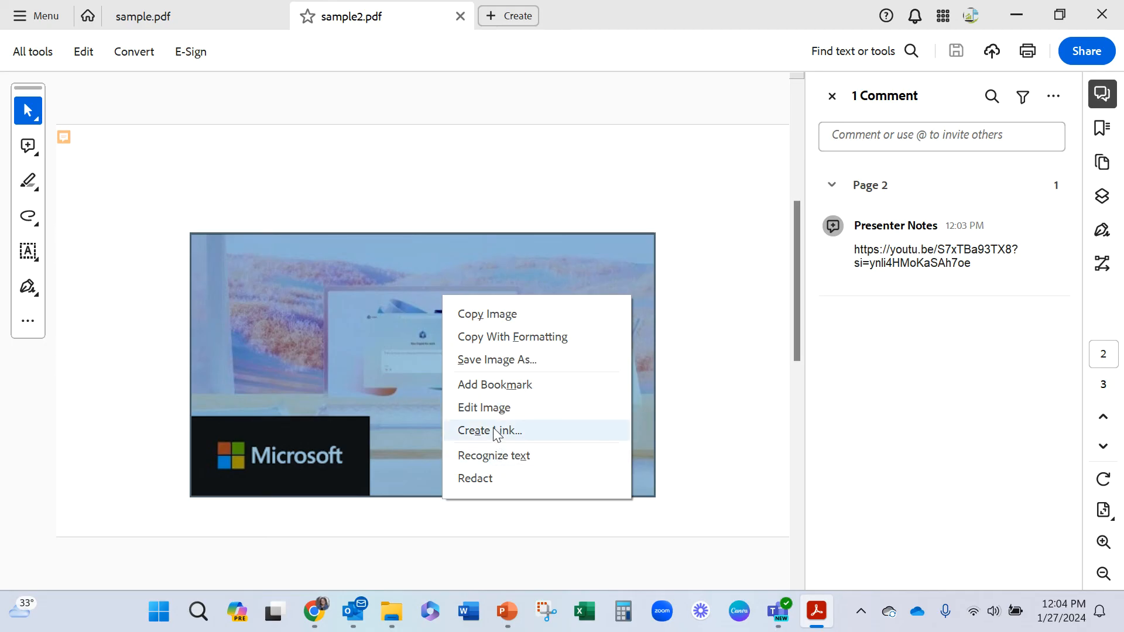
click(491, 430)
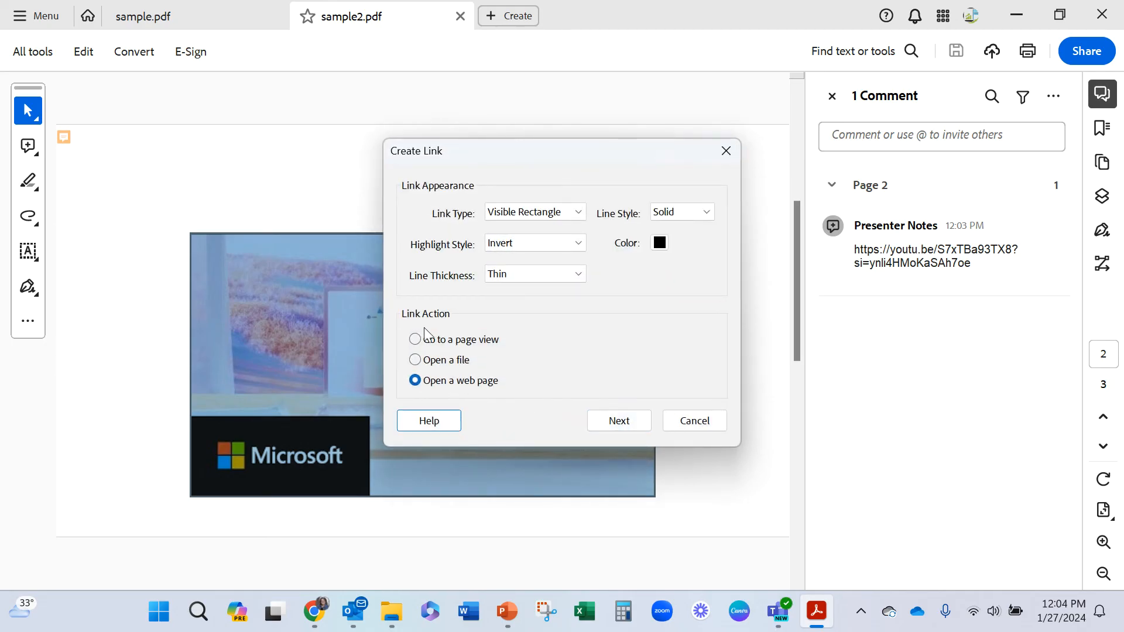
click(618, 421)
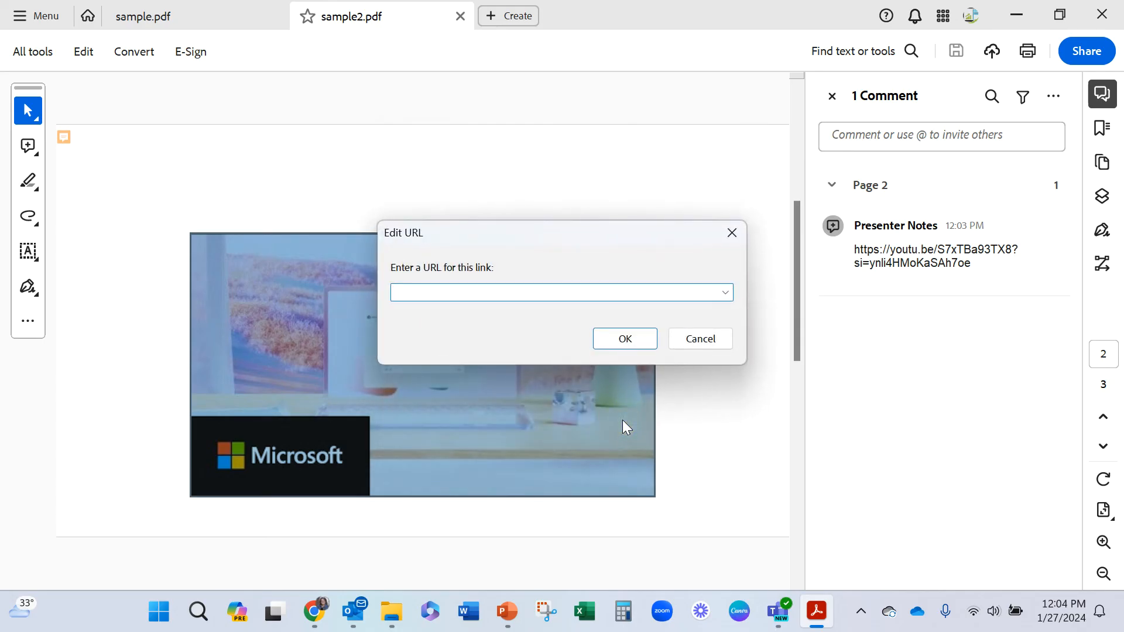
text(https://youtu.be/S7xTBa93TX8?si=ynli4HMoKaSAh7oe)
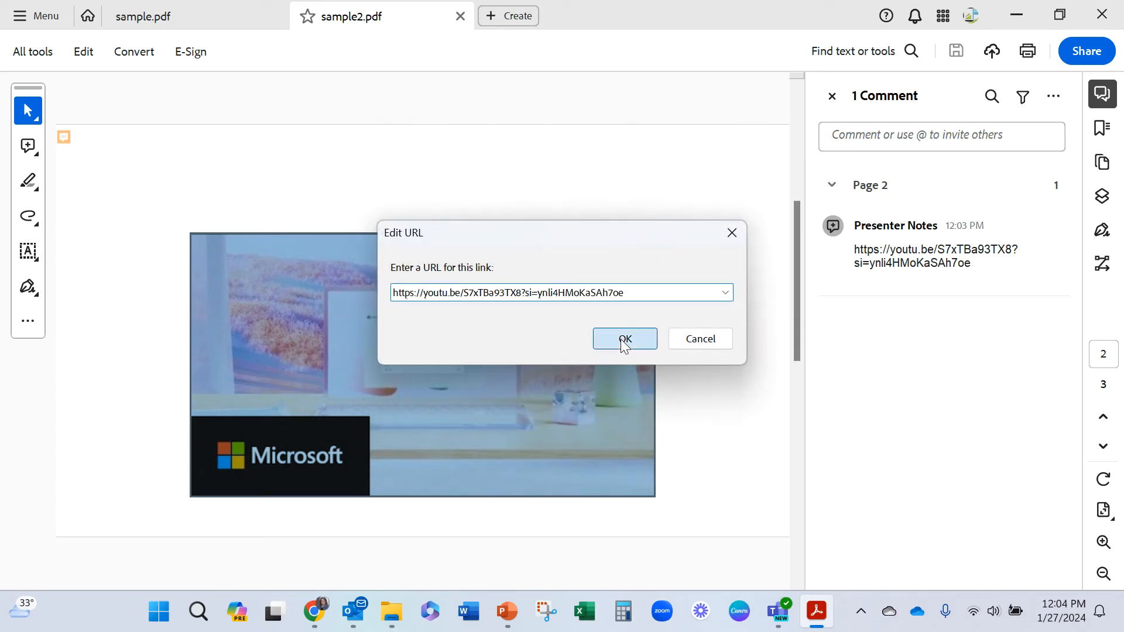
click(625, 339)
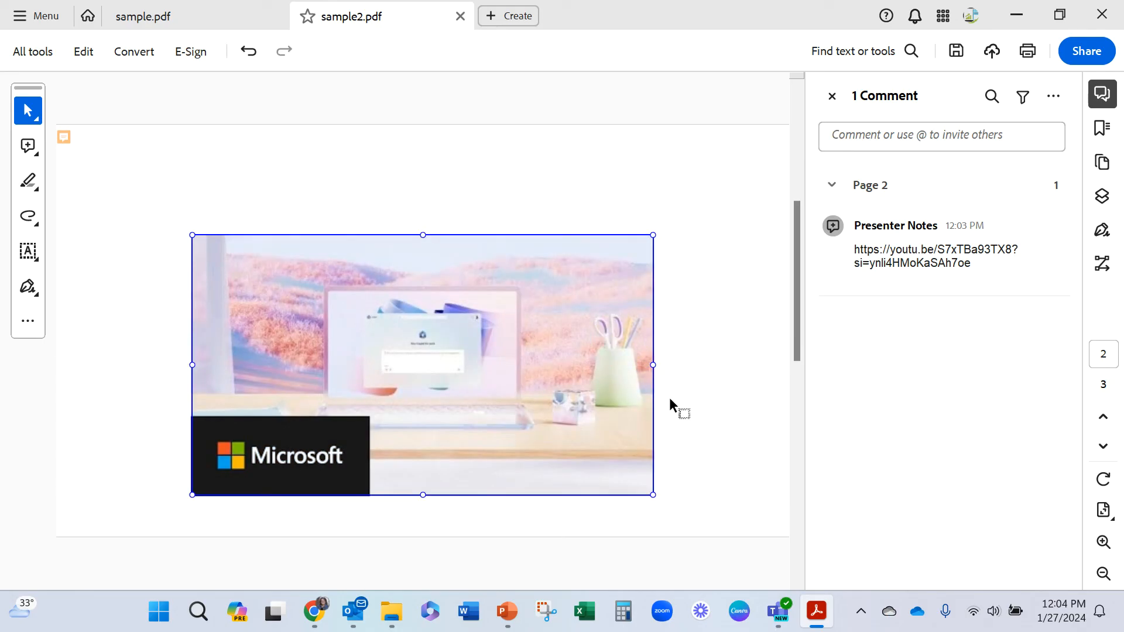
mouse_move(517, 309)
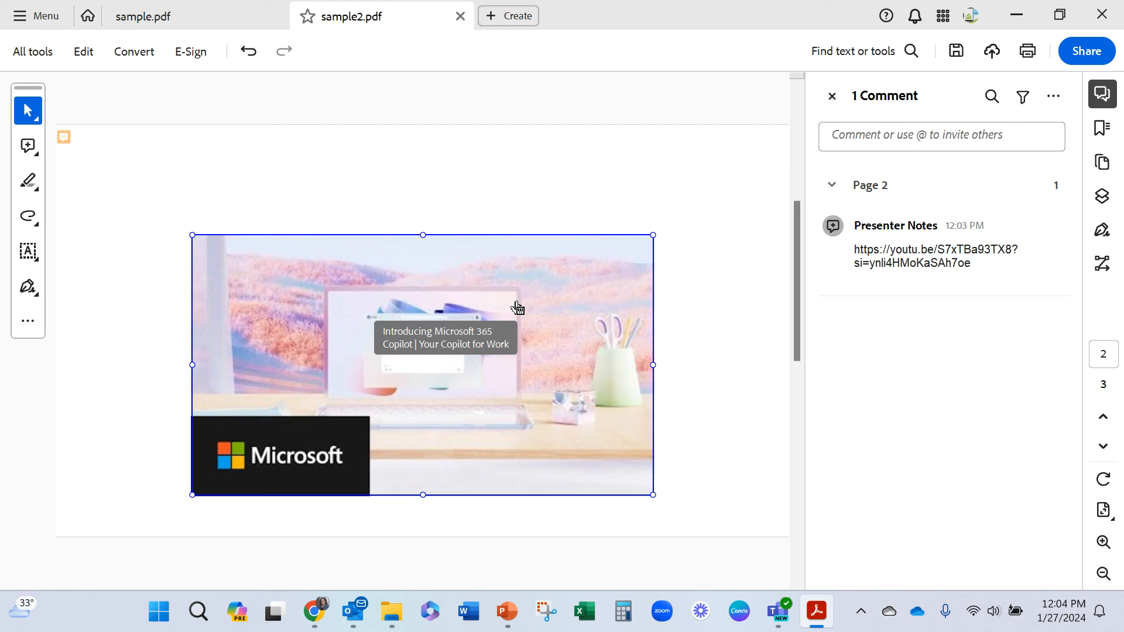
mouse_move(898, 271)
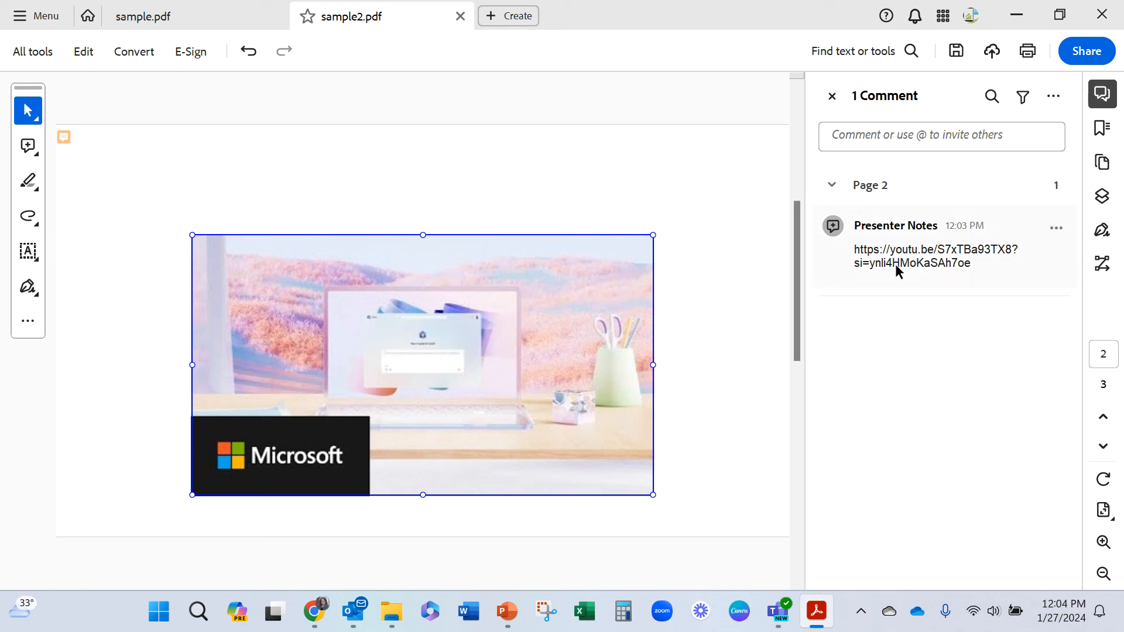